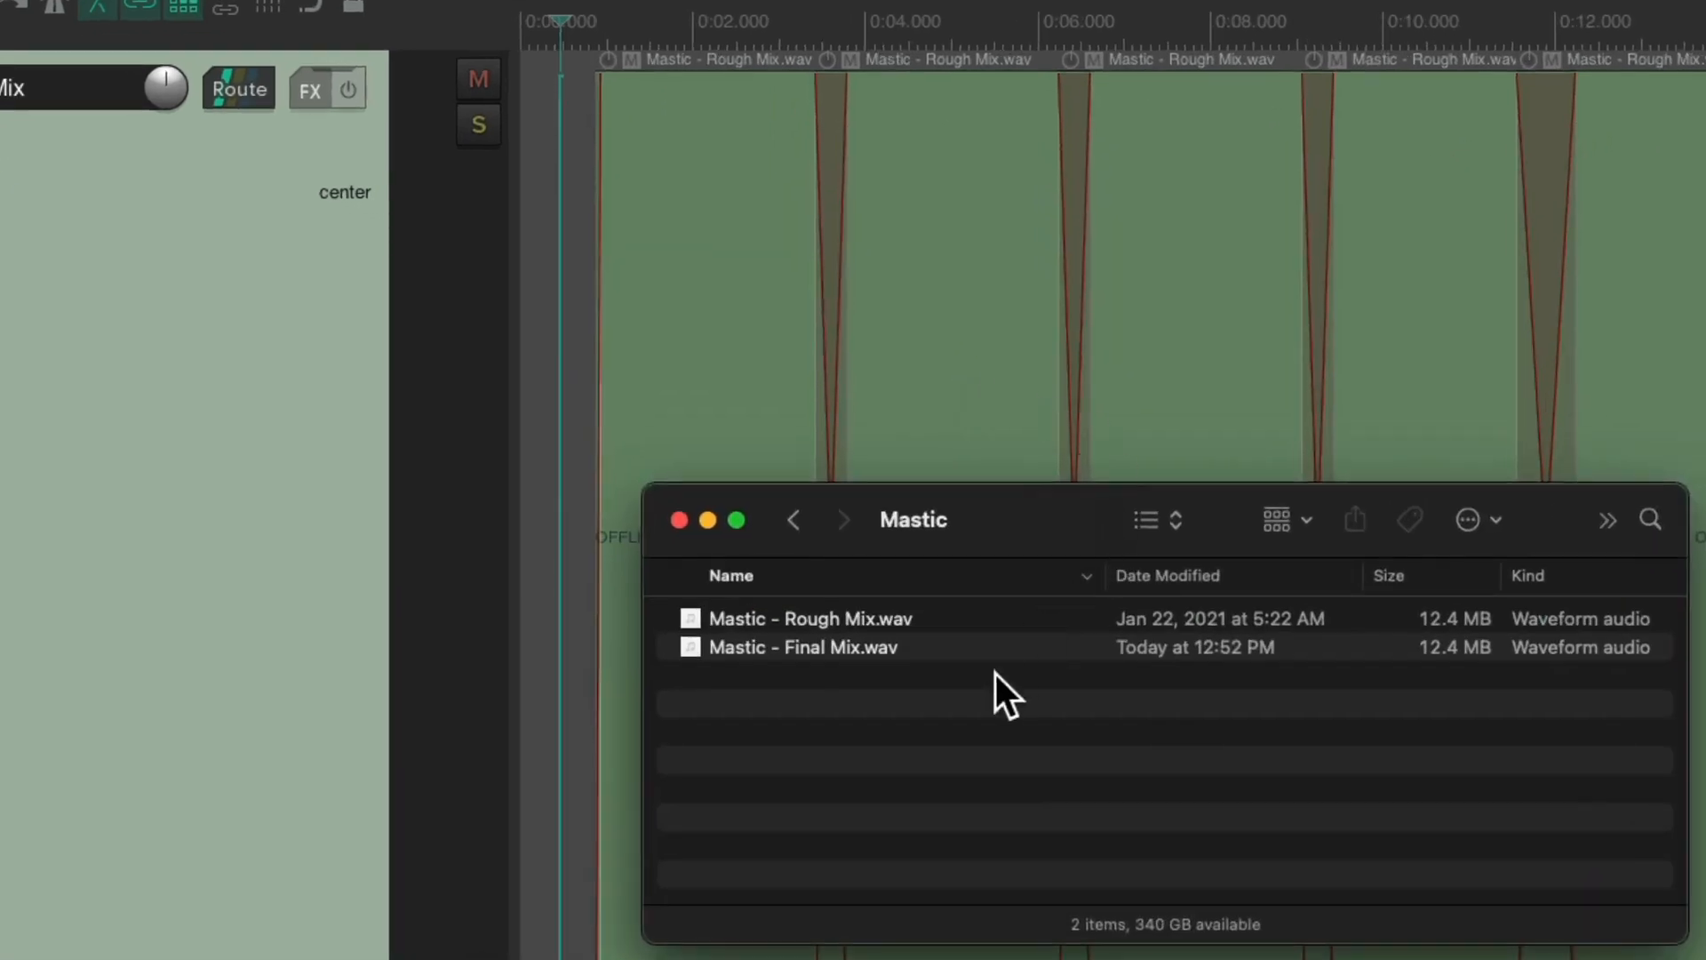
- Look over the Rough Mix and Final Mix files in the Mastic folder in Finder
click(803, 647)
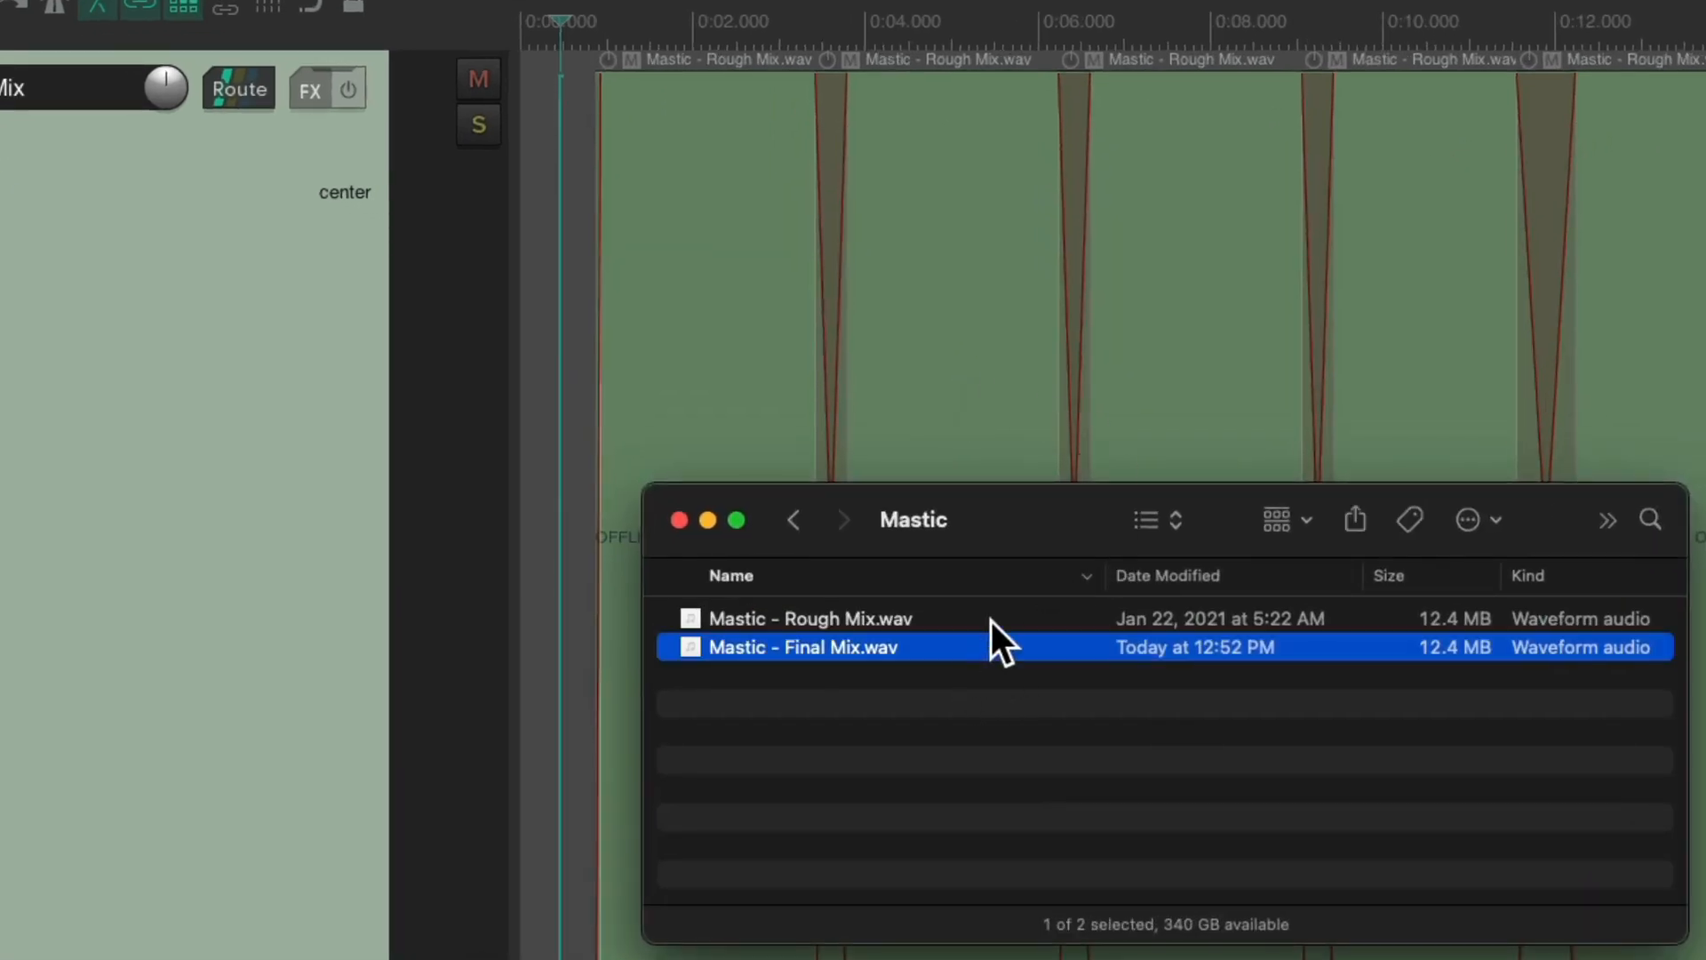
click(811, 618)
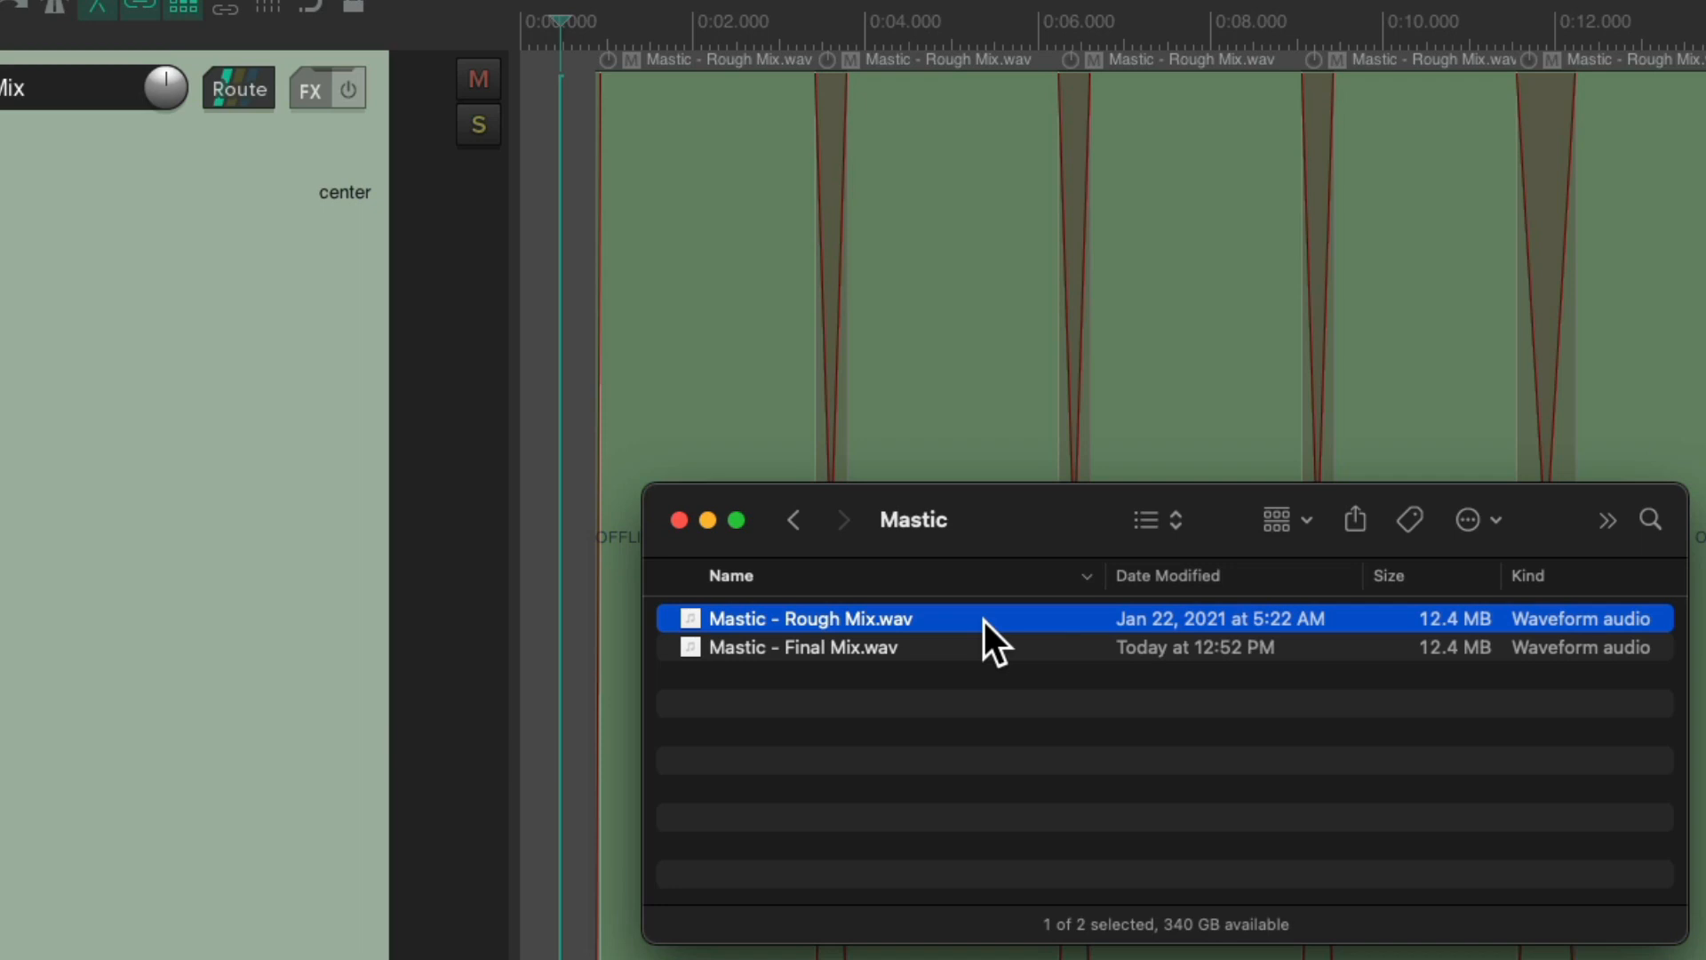
click(804, 647)
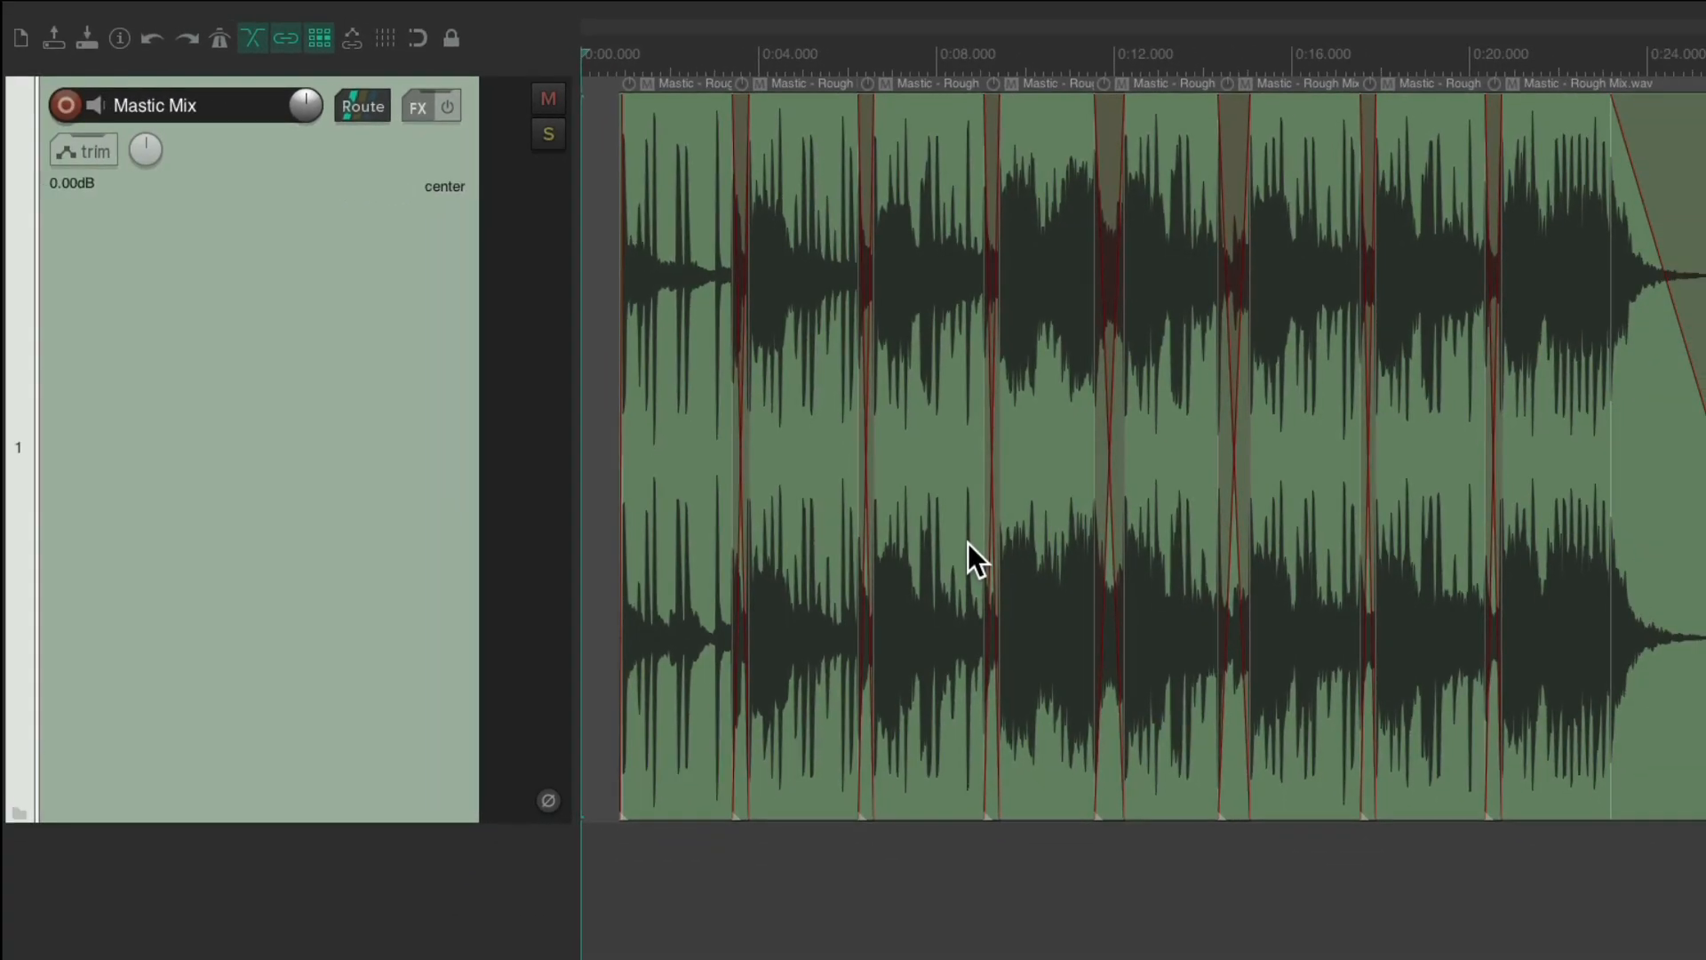
mouse_move(988, 370)
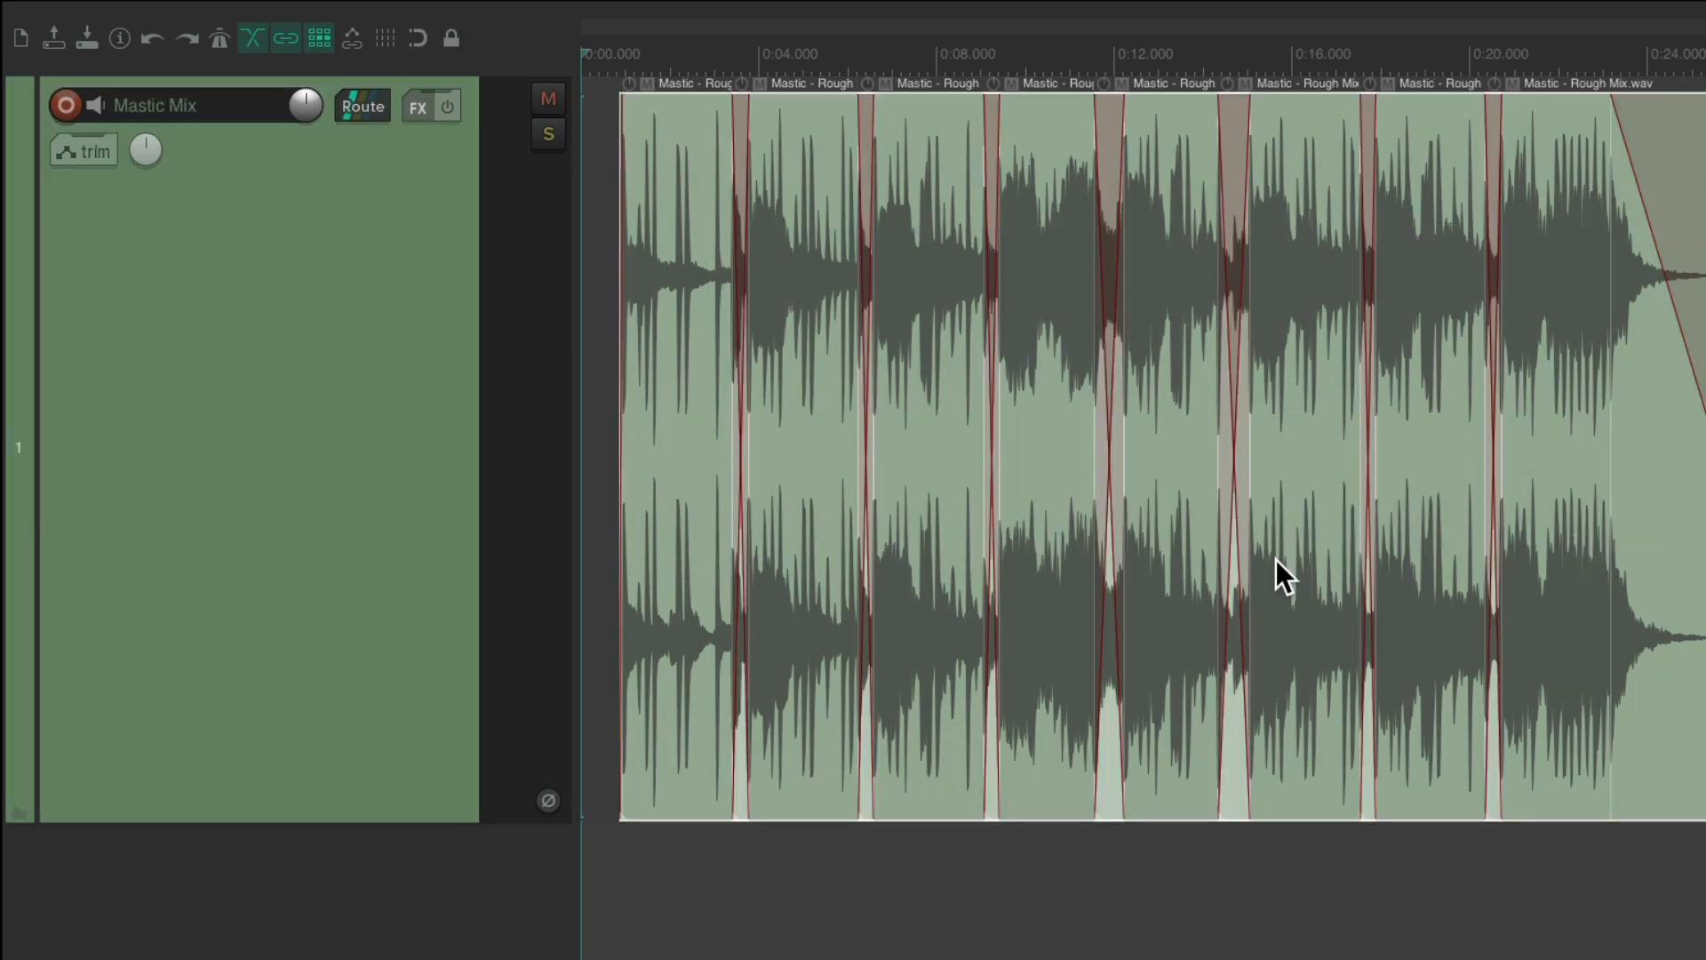
mouse_move(826, 261)
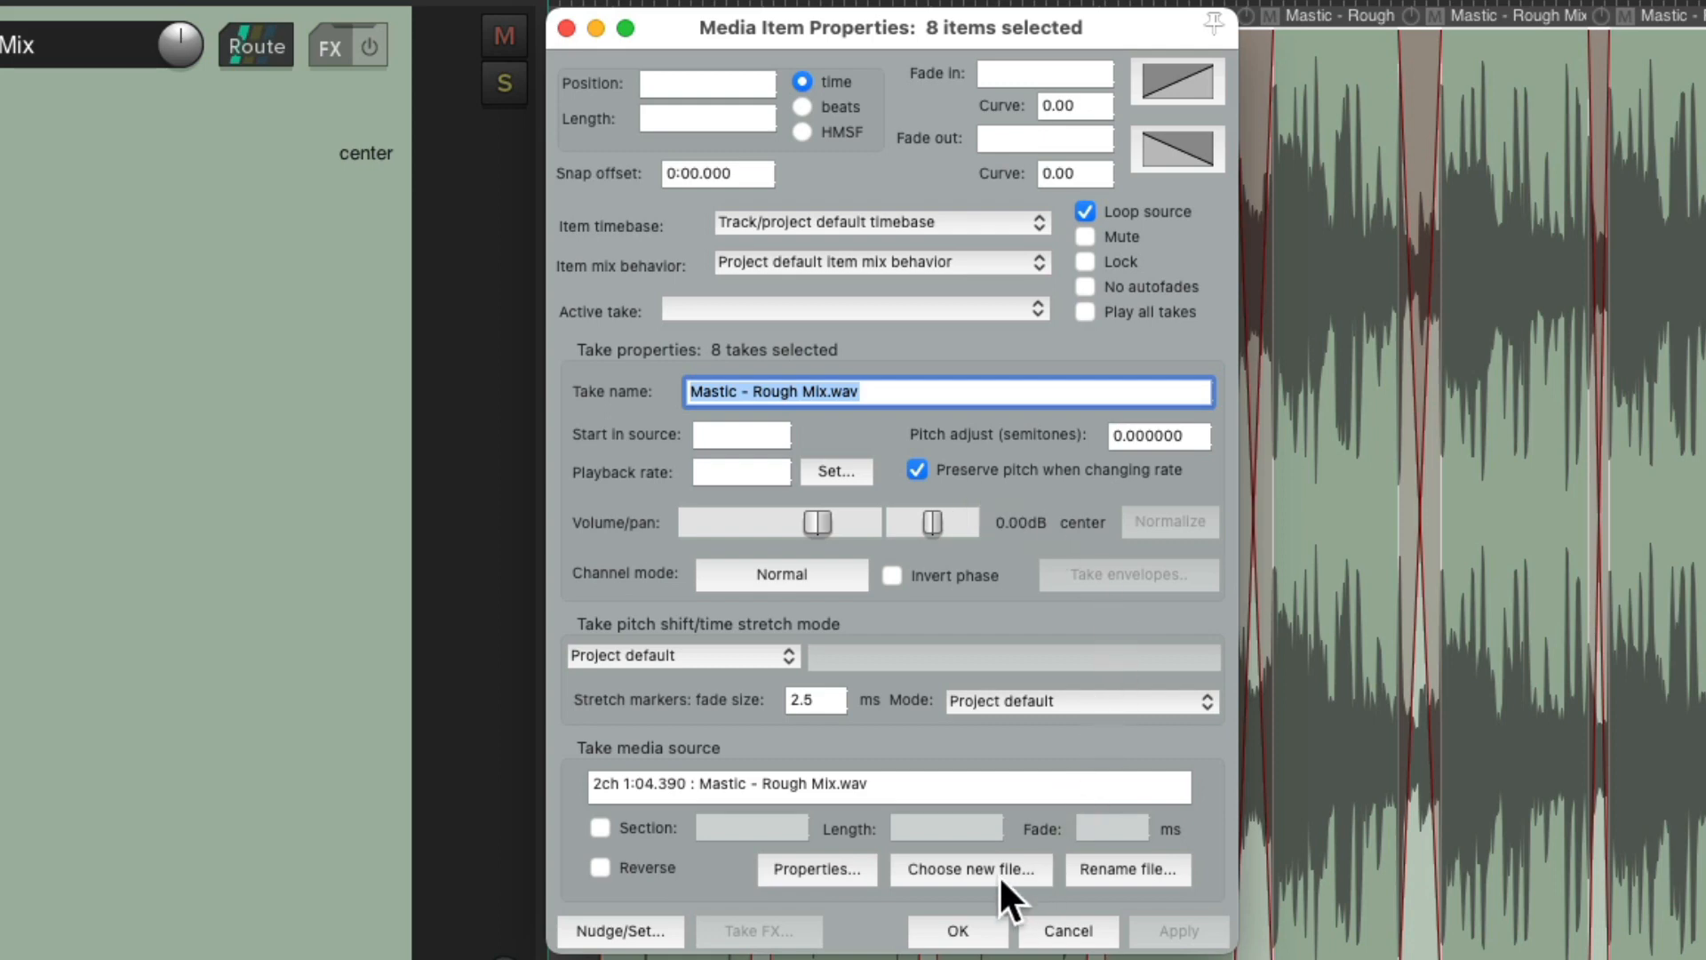
- Change the source of all 8 takes to Mastic - Final Mix.wav from the Mastic folder
click(969, 869)
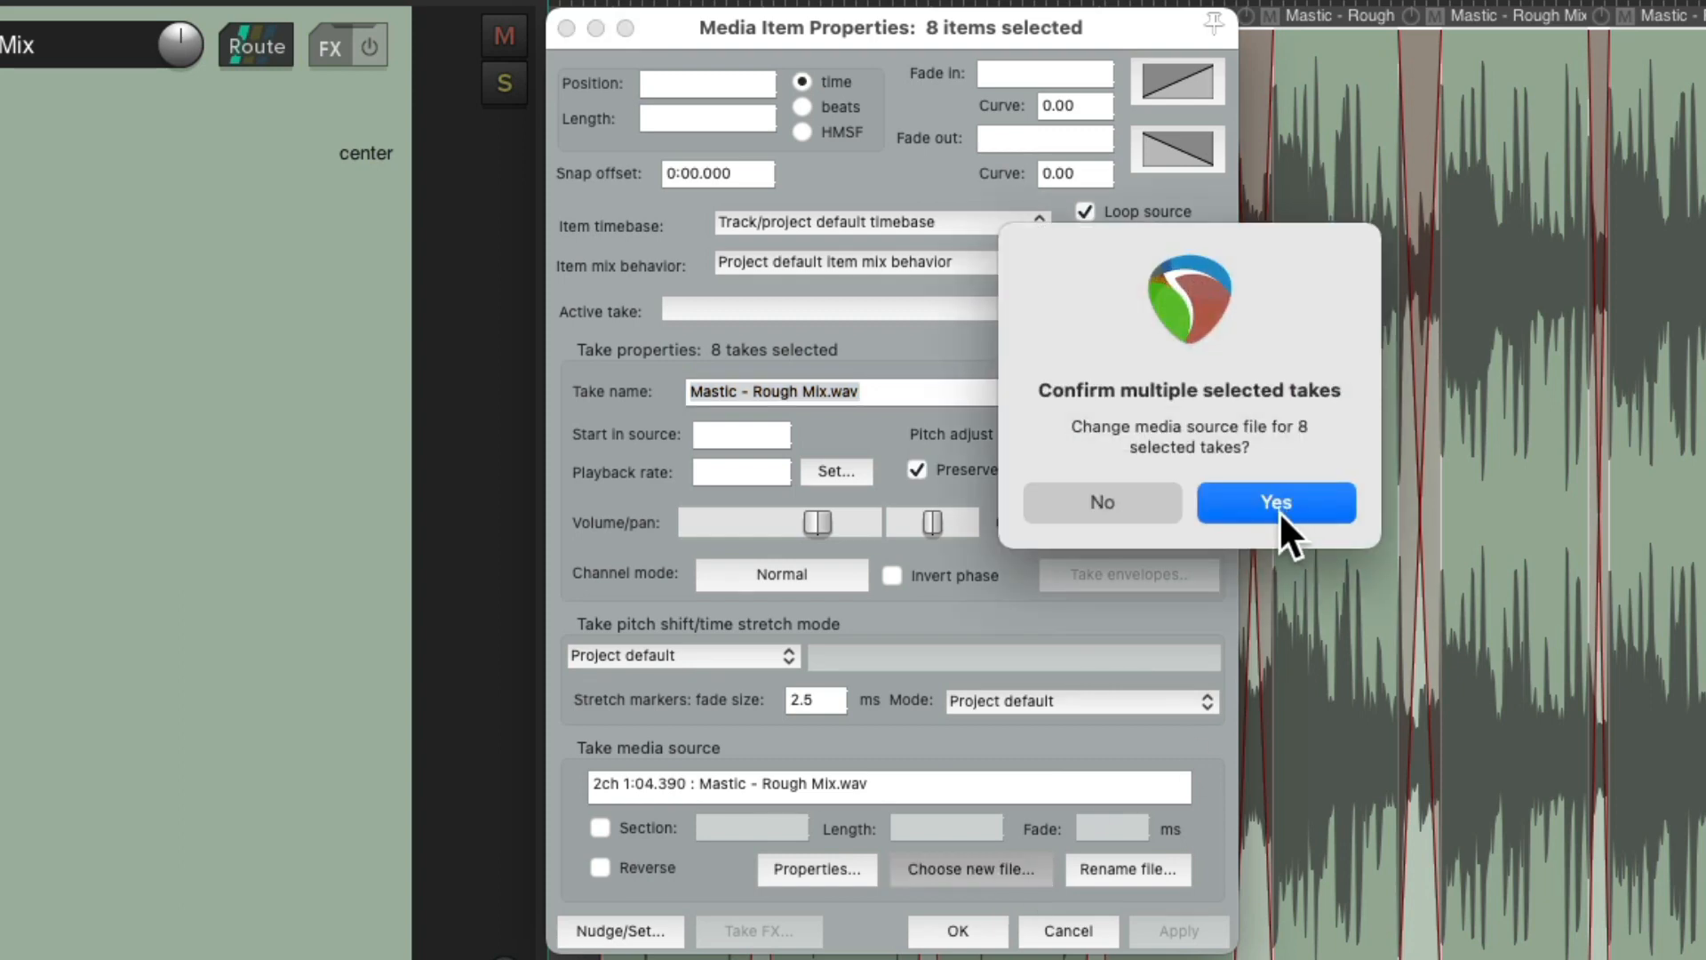
click(1277, 502)
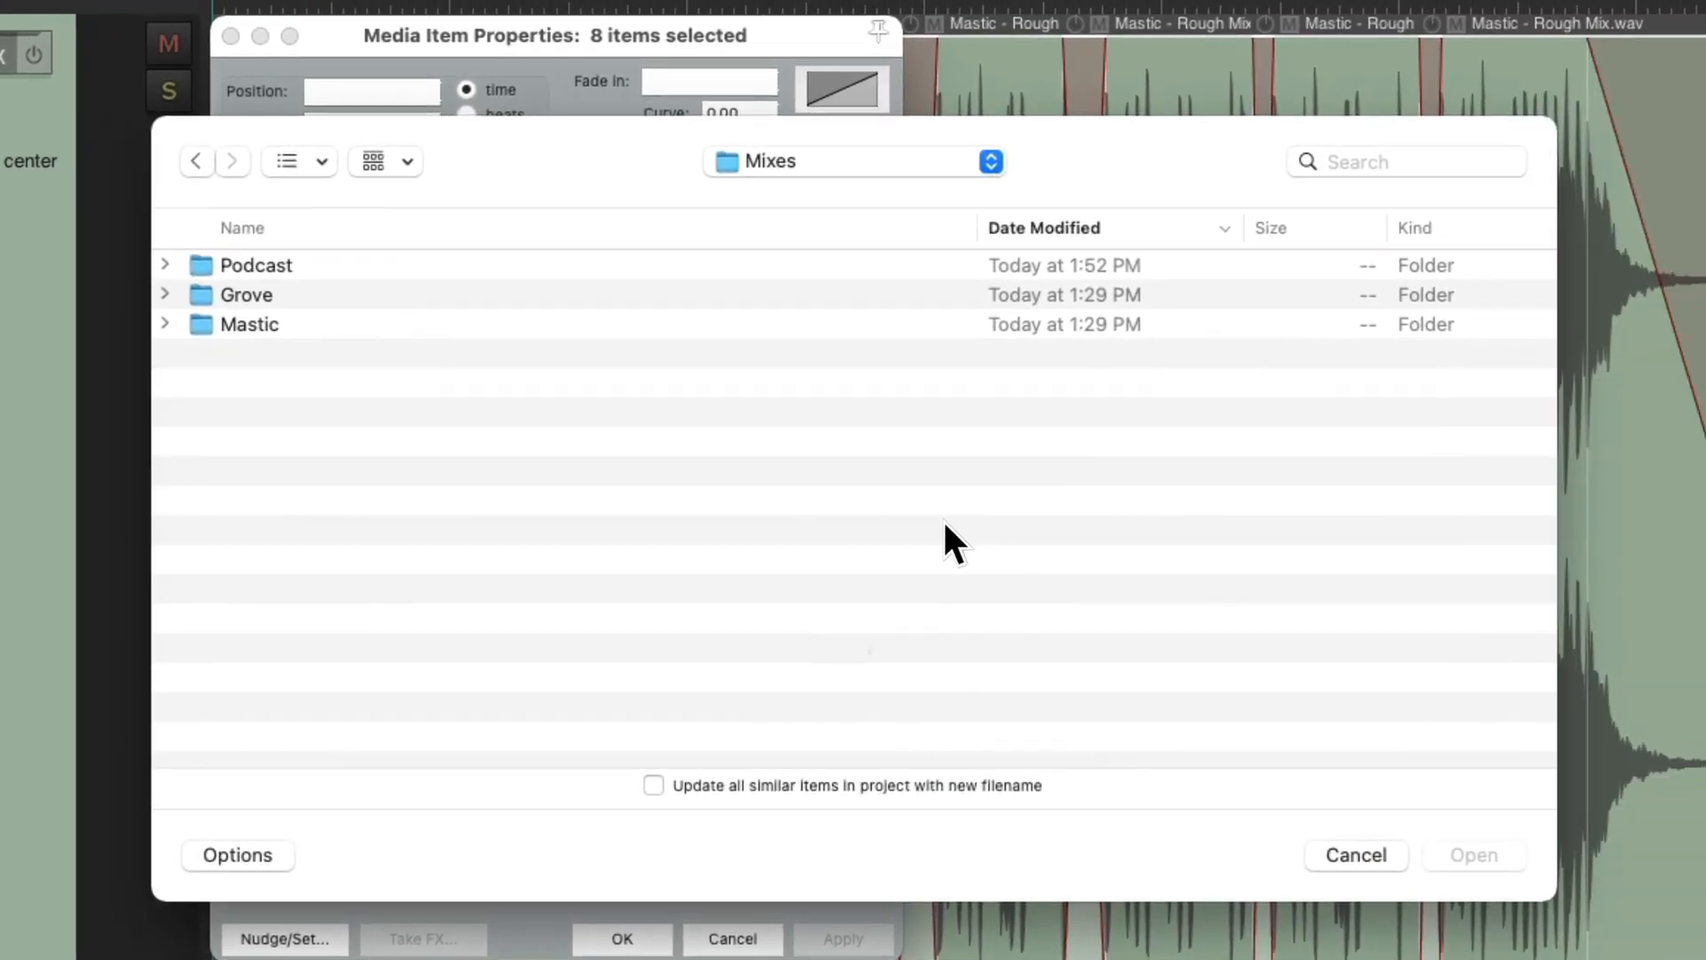
mouse_move(620, 343)
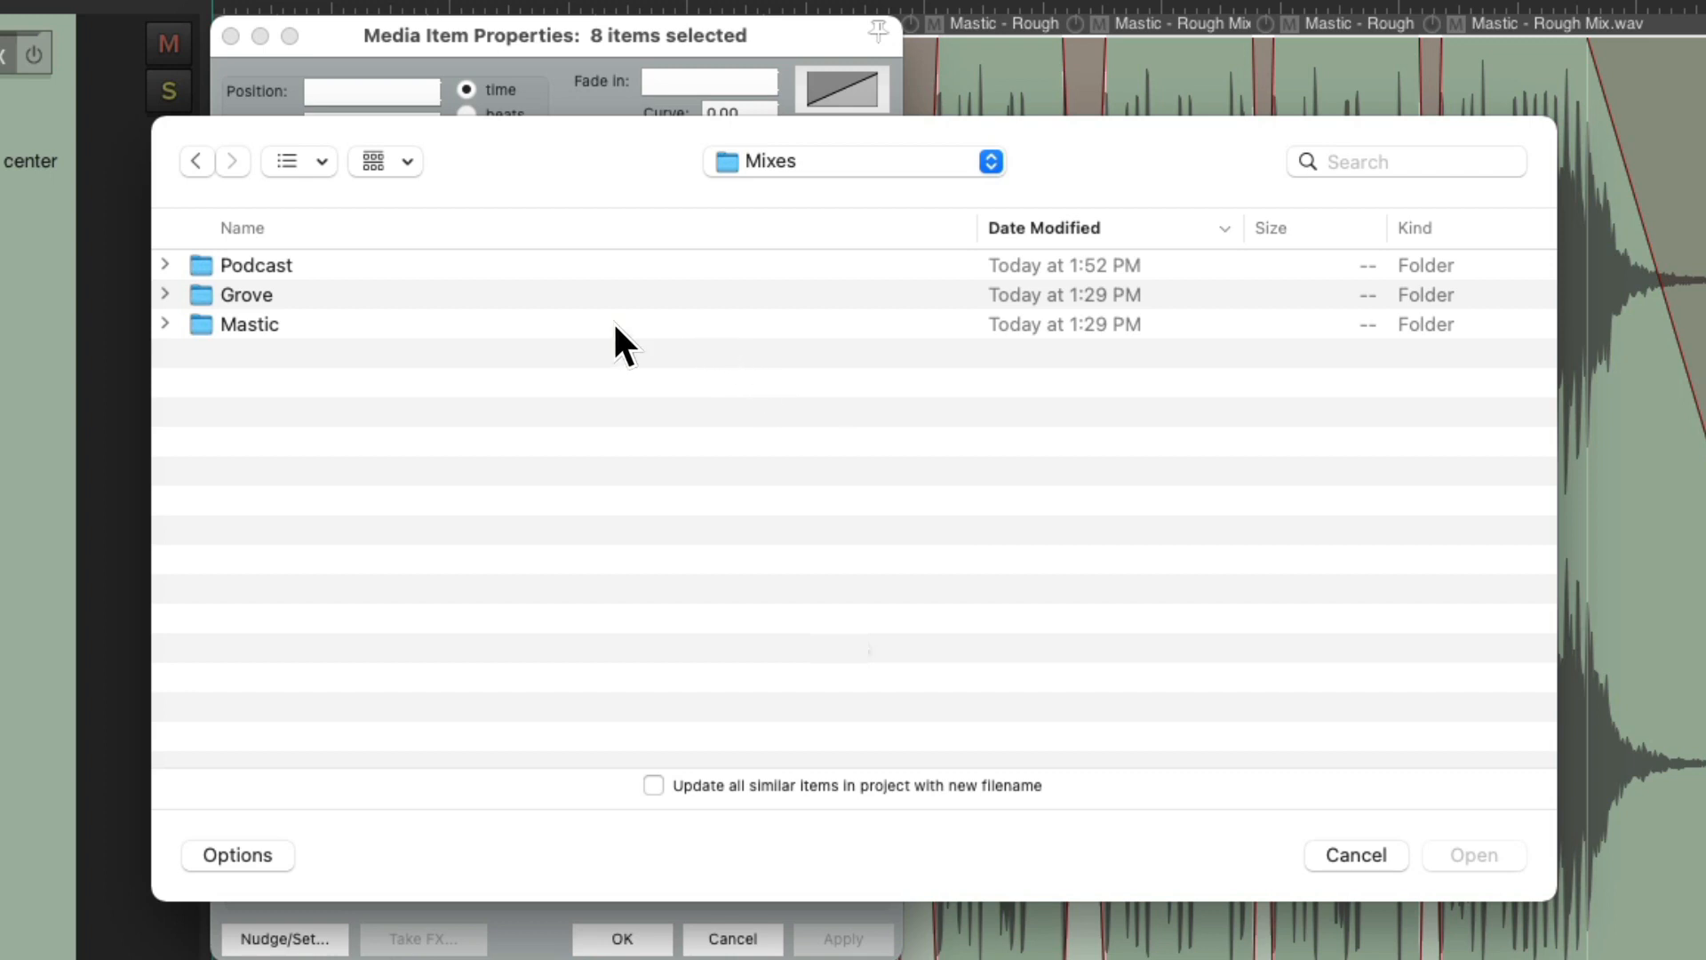
mouse_move(389, 347)
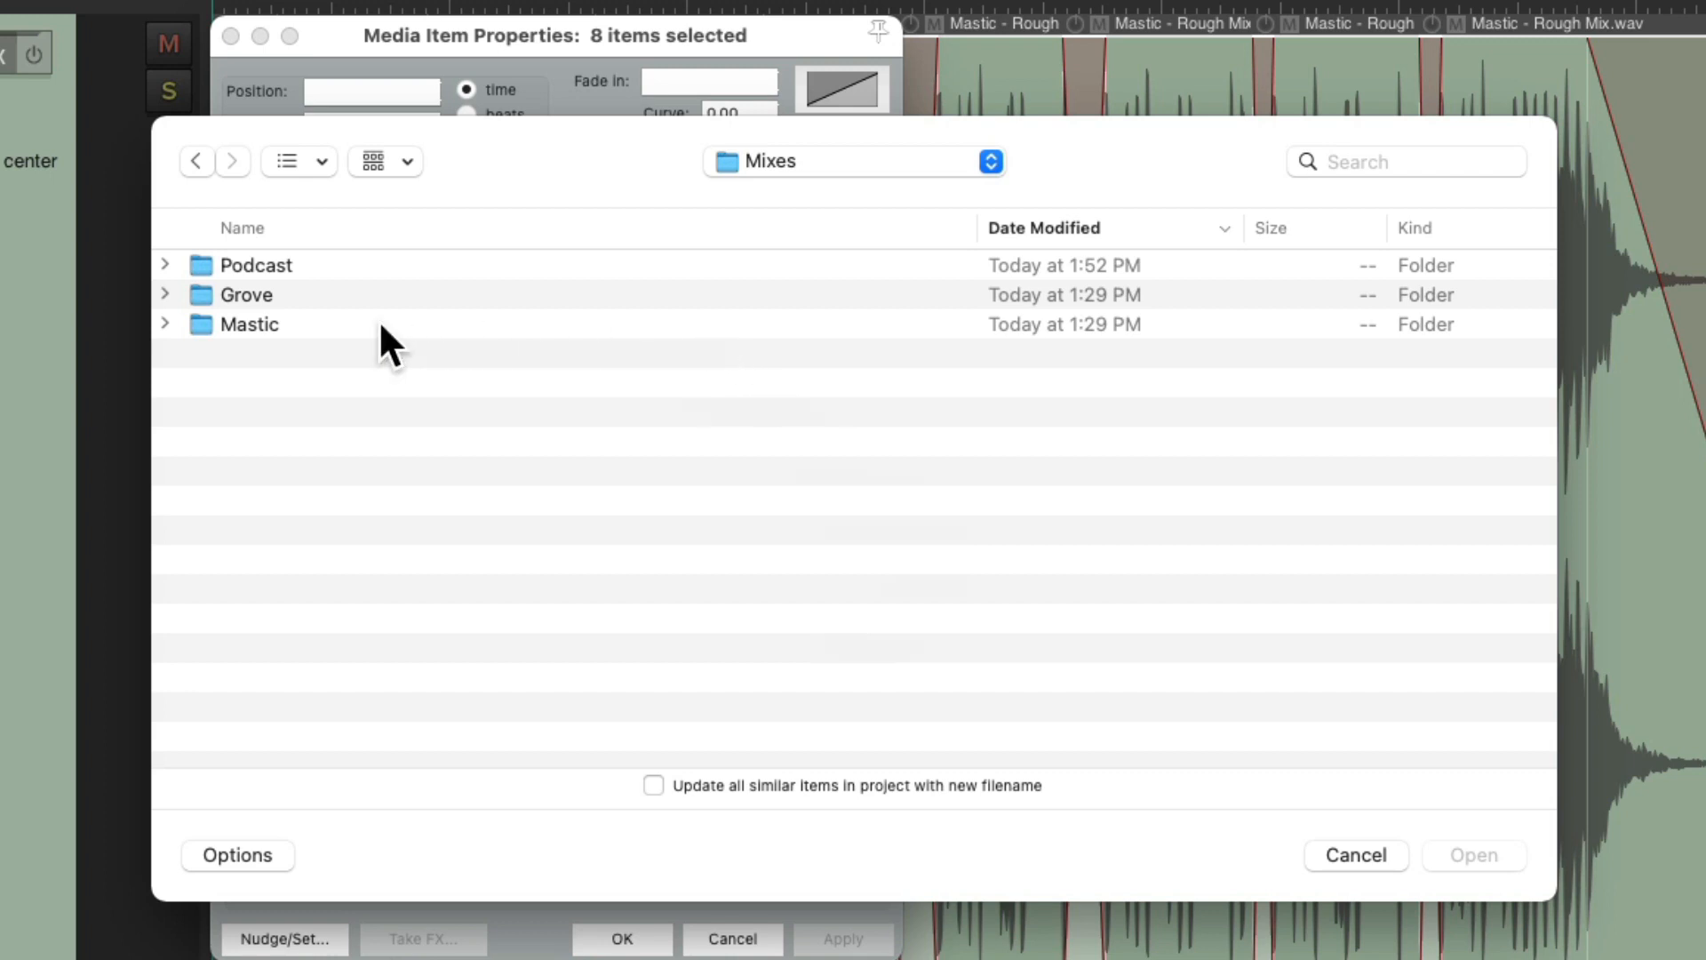
double_click(249, 324)
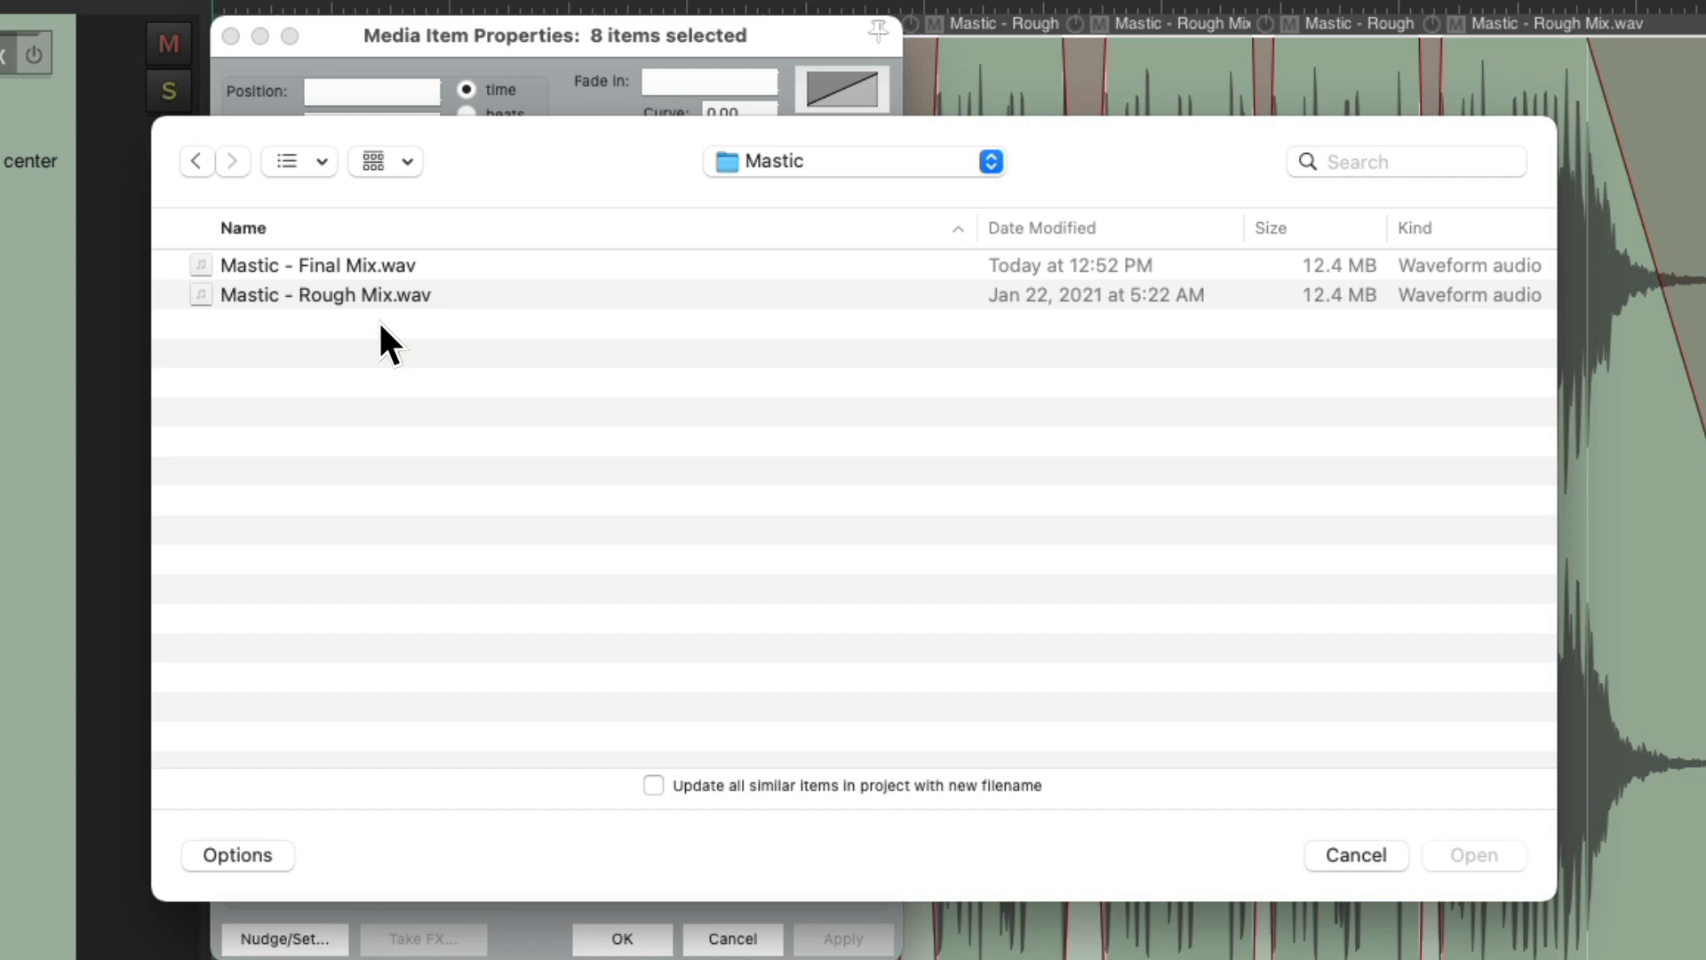
click(327, 264)
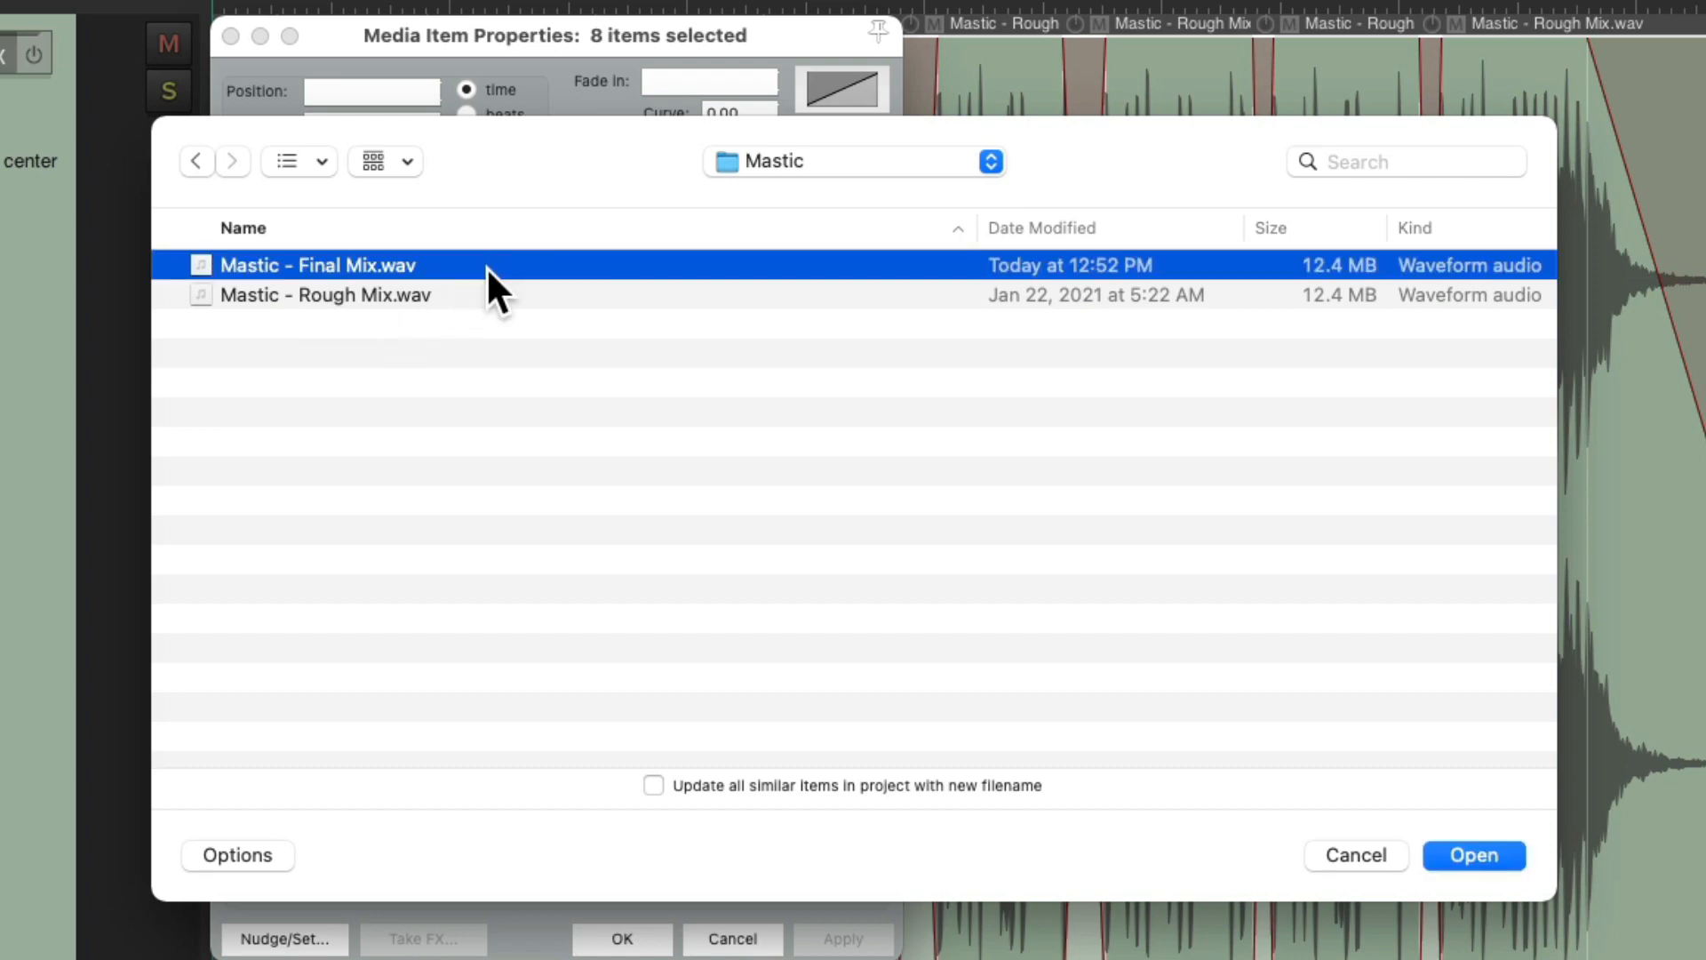
click(1474, 854)
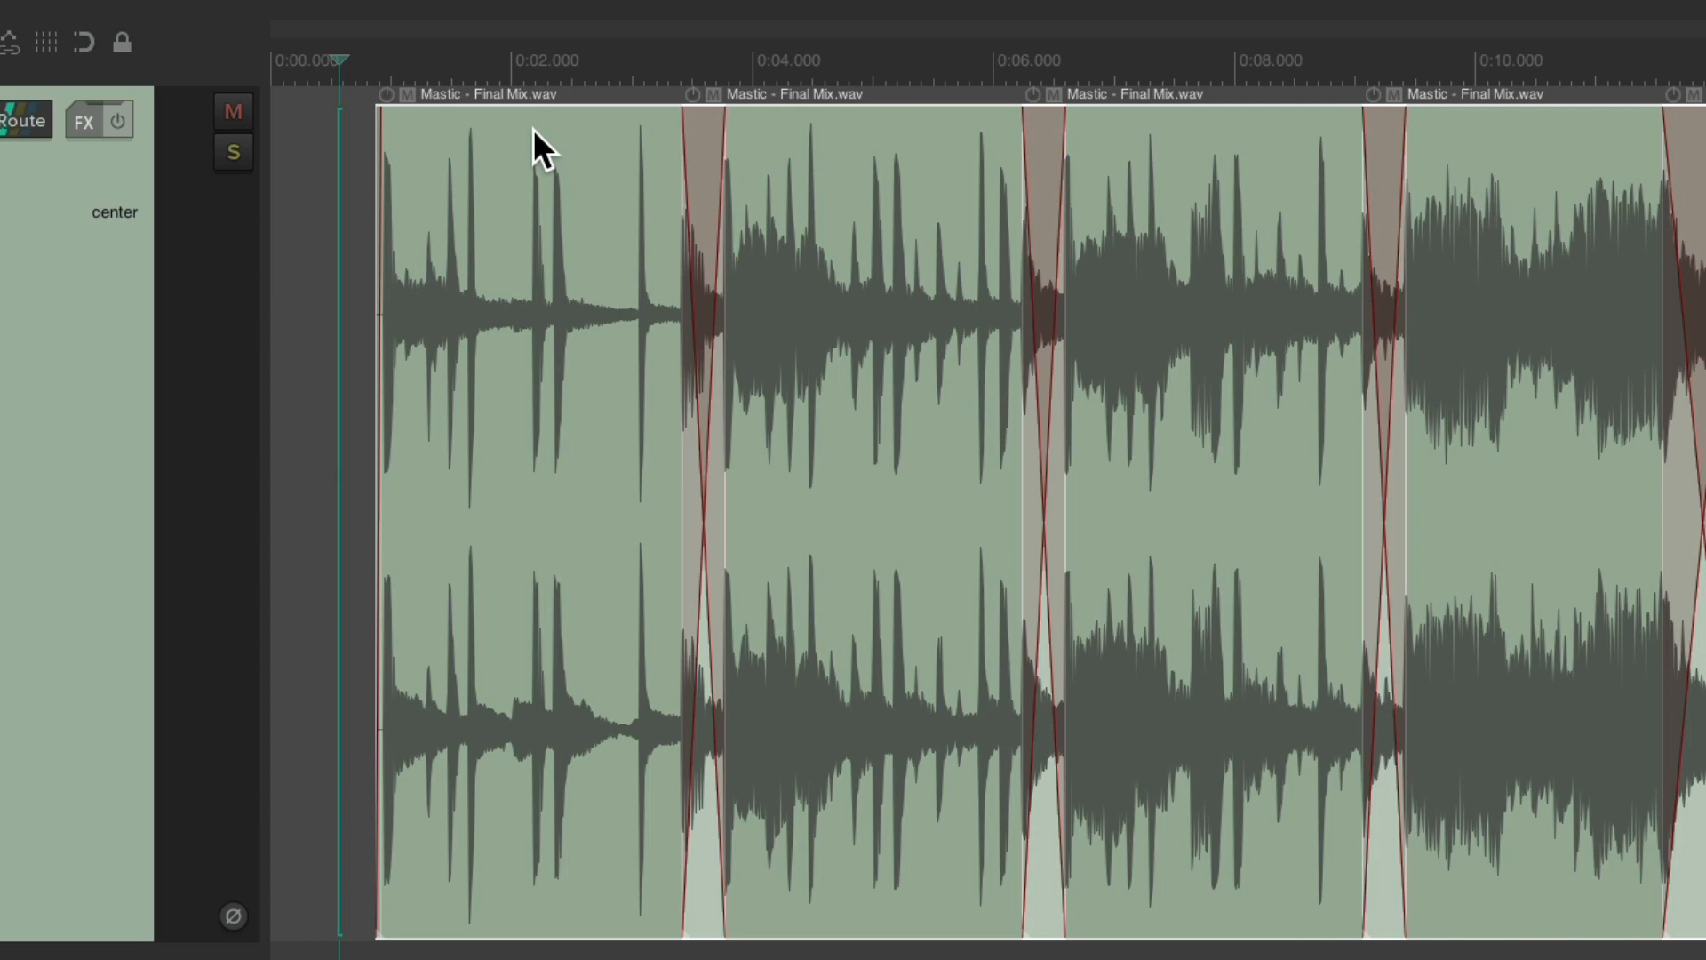
mouse_move(589, 245)
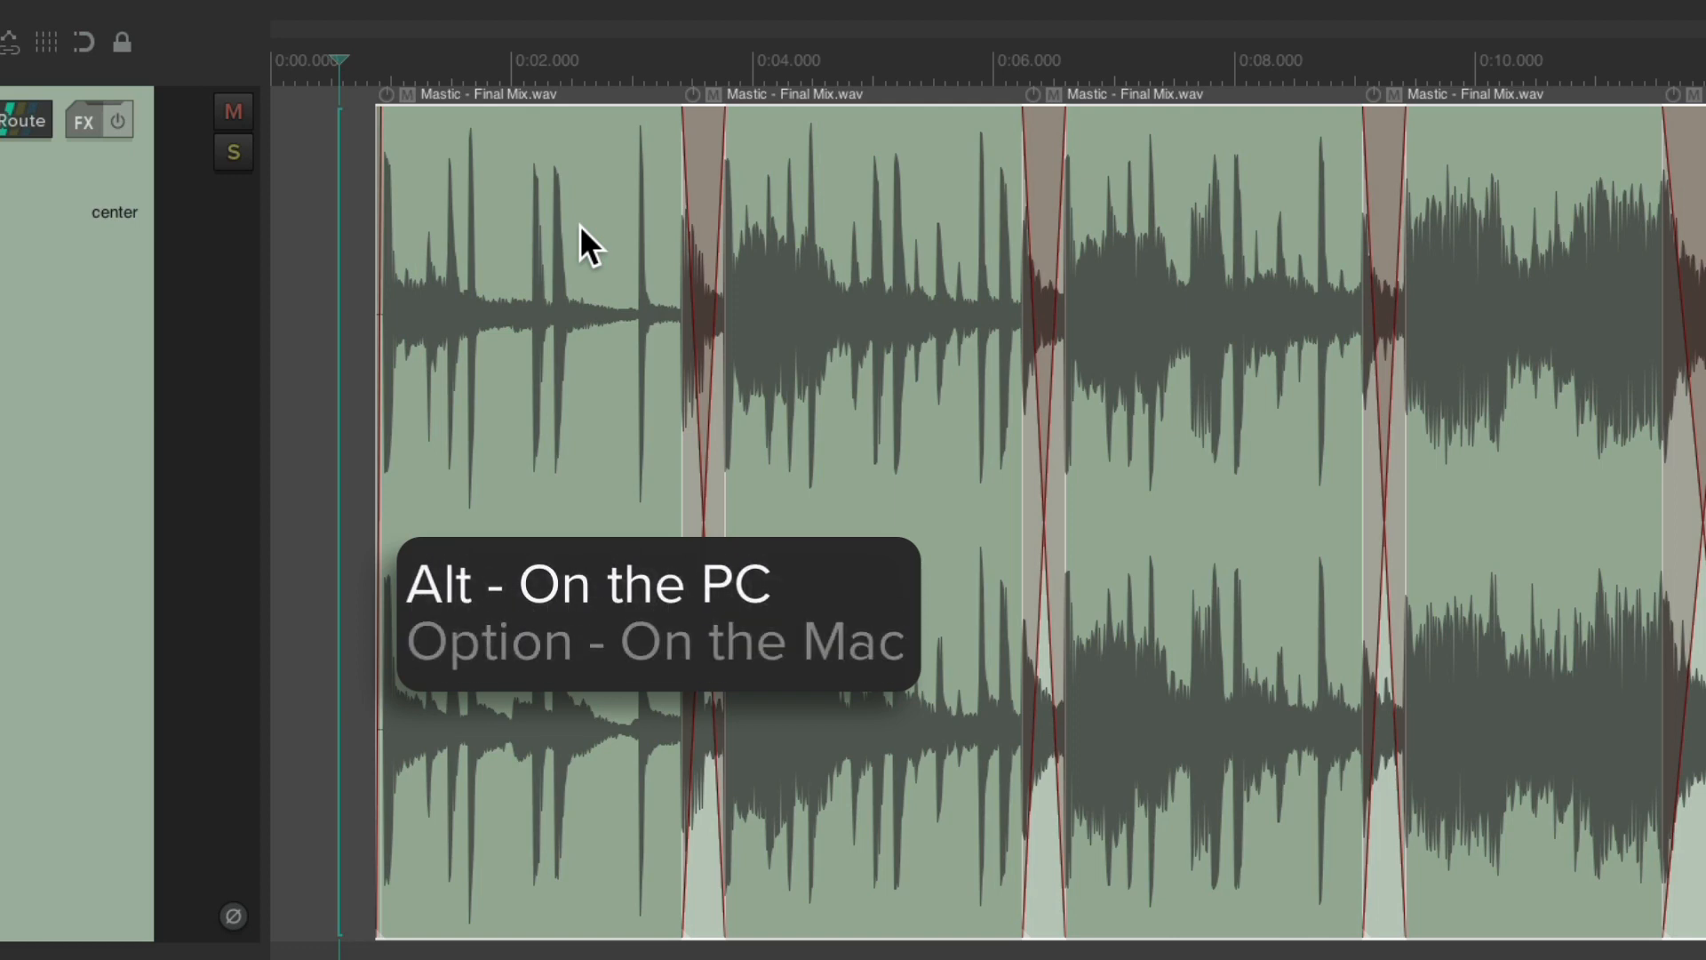
mouse_move(555, 386)
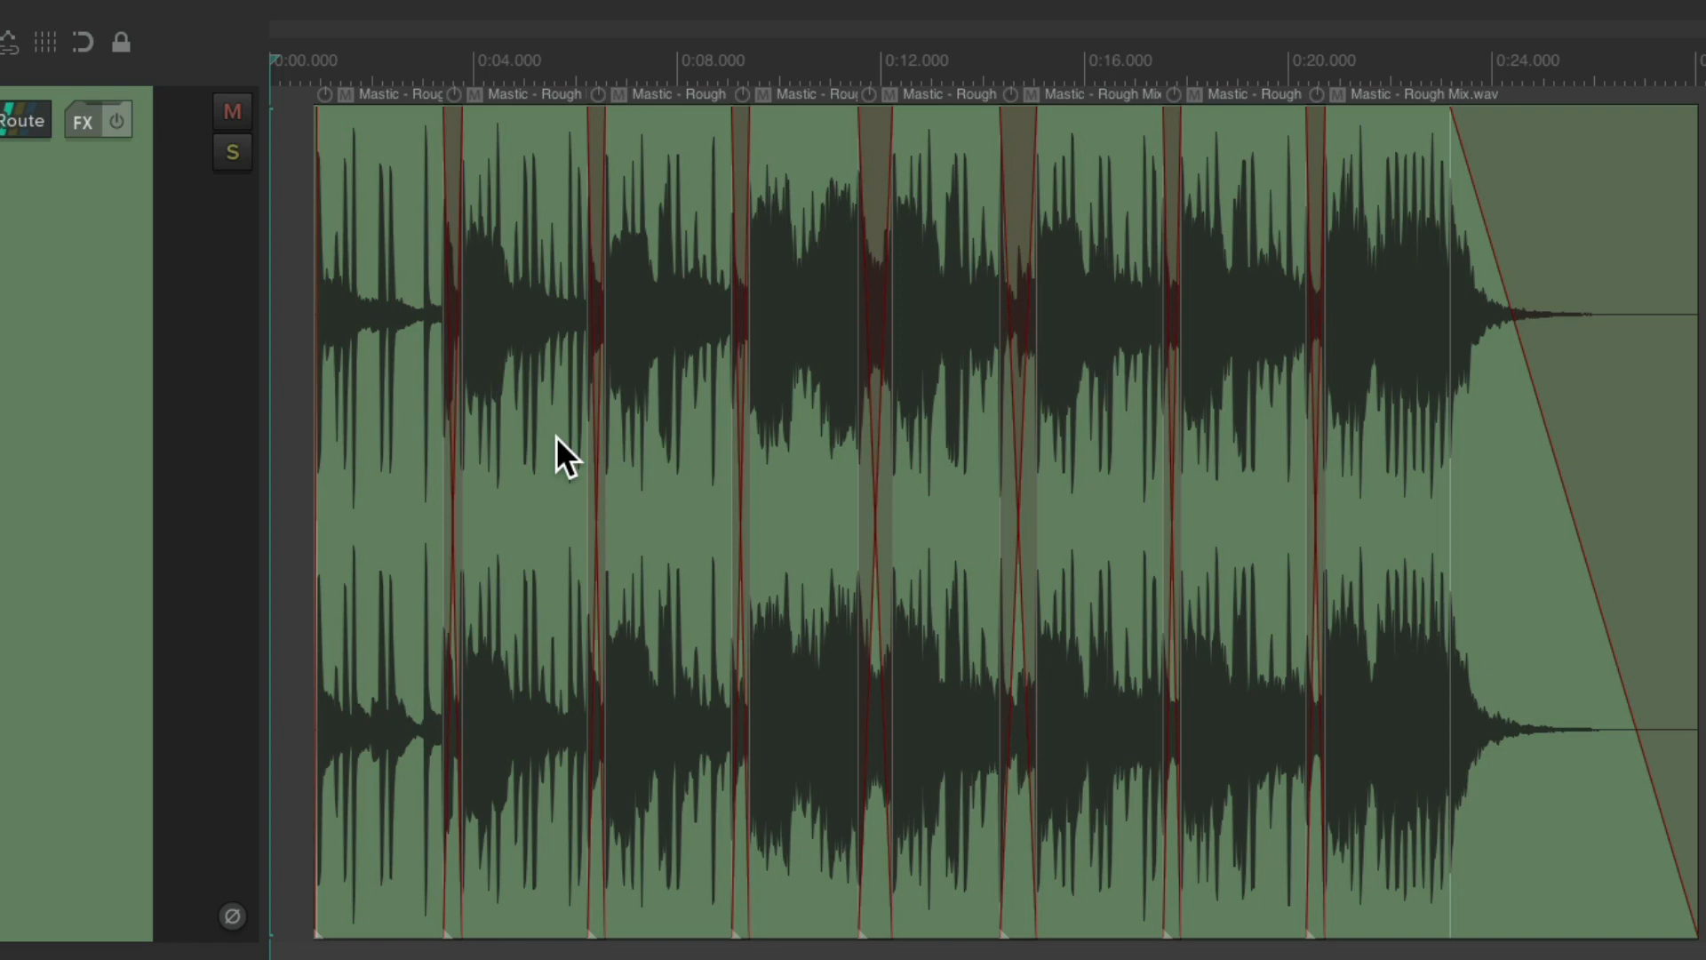
mouse_move(777, 560)
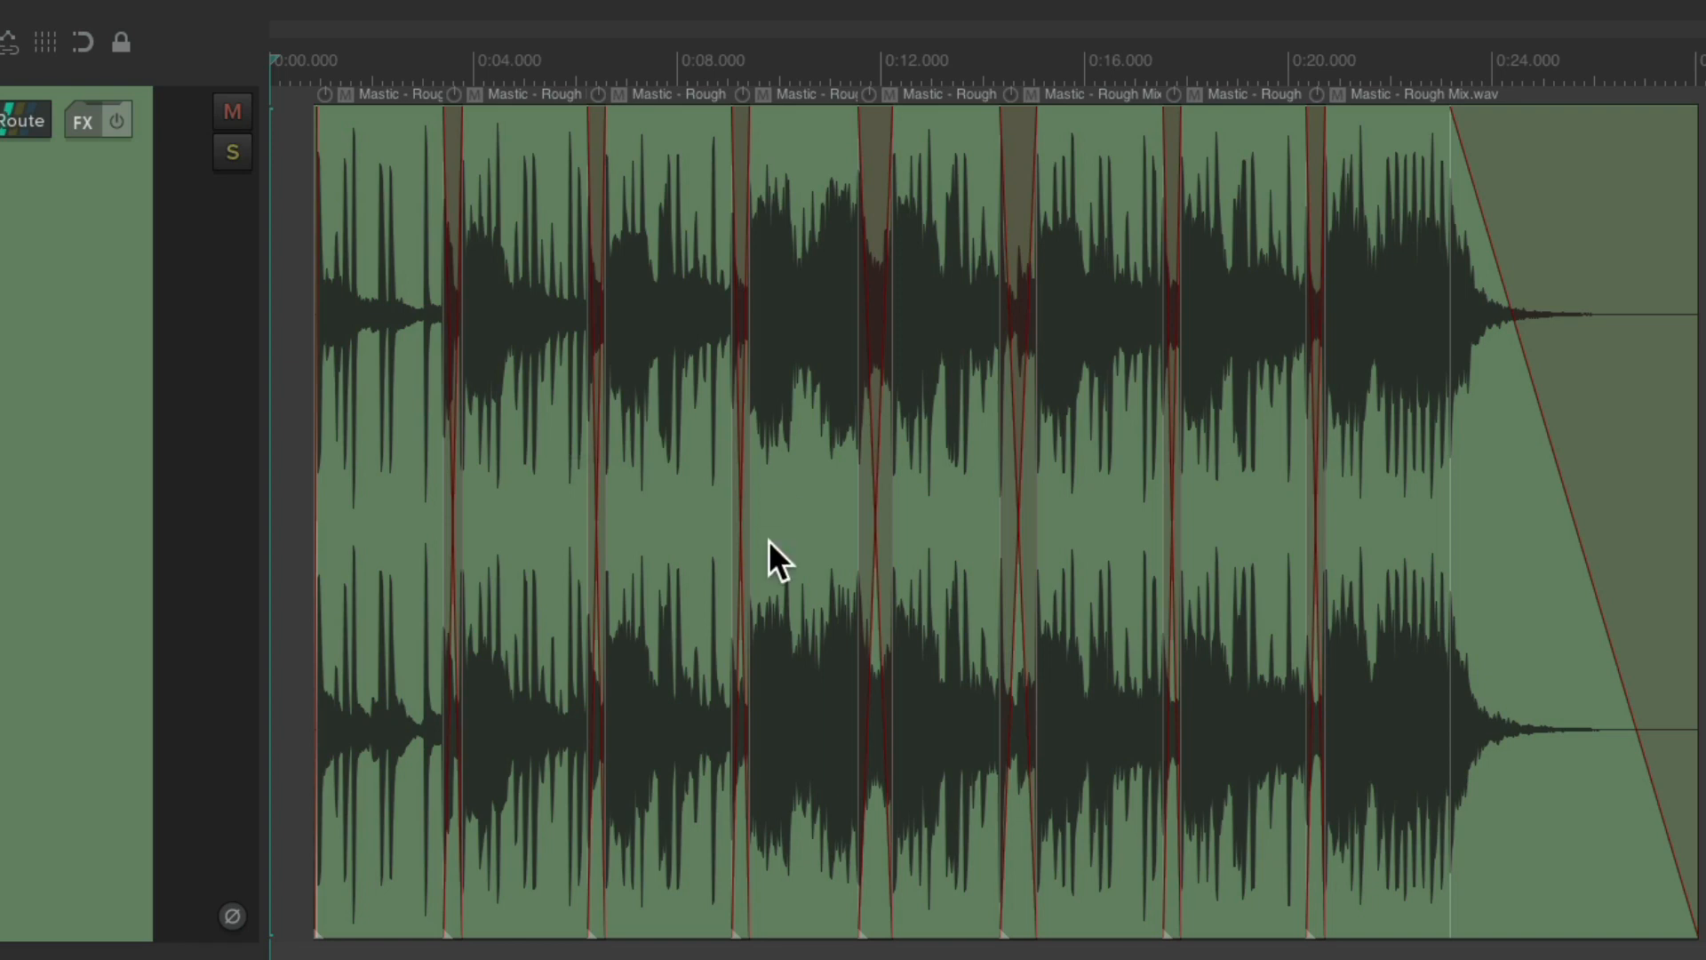
mouse_move(1354, 420)
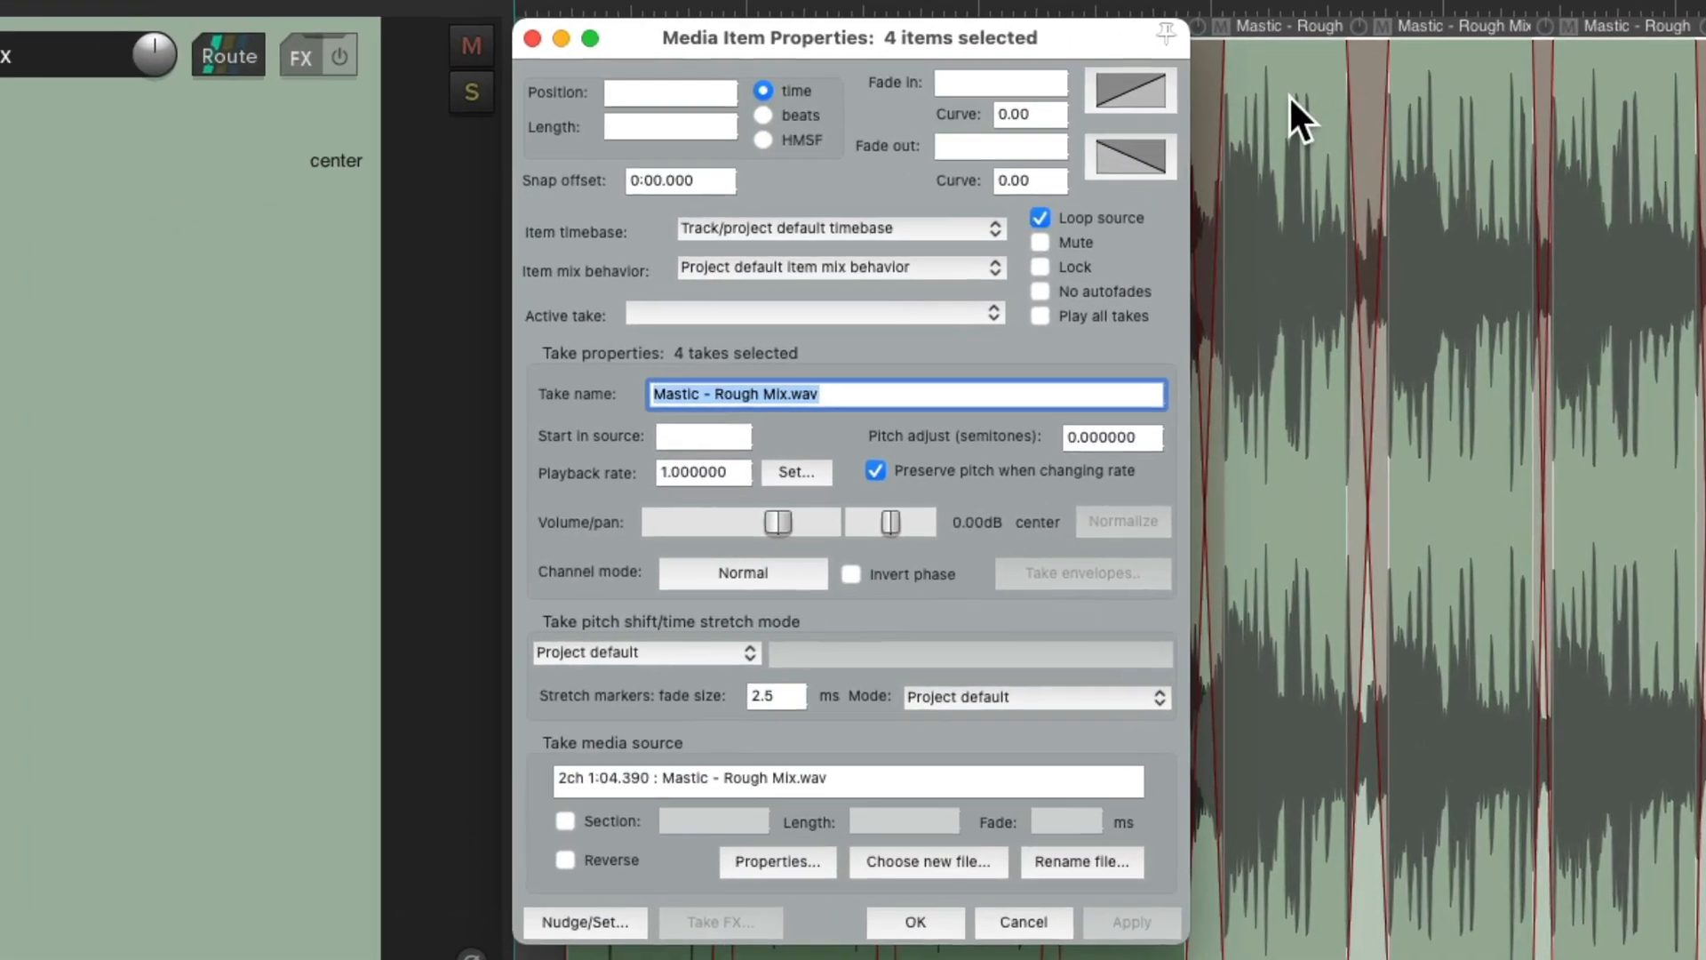
- Change the source of the 4 selected takes to Mastic - Final Mix.wav from the Mastic folder
click(928, 860)
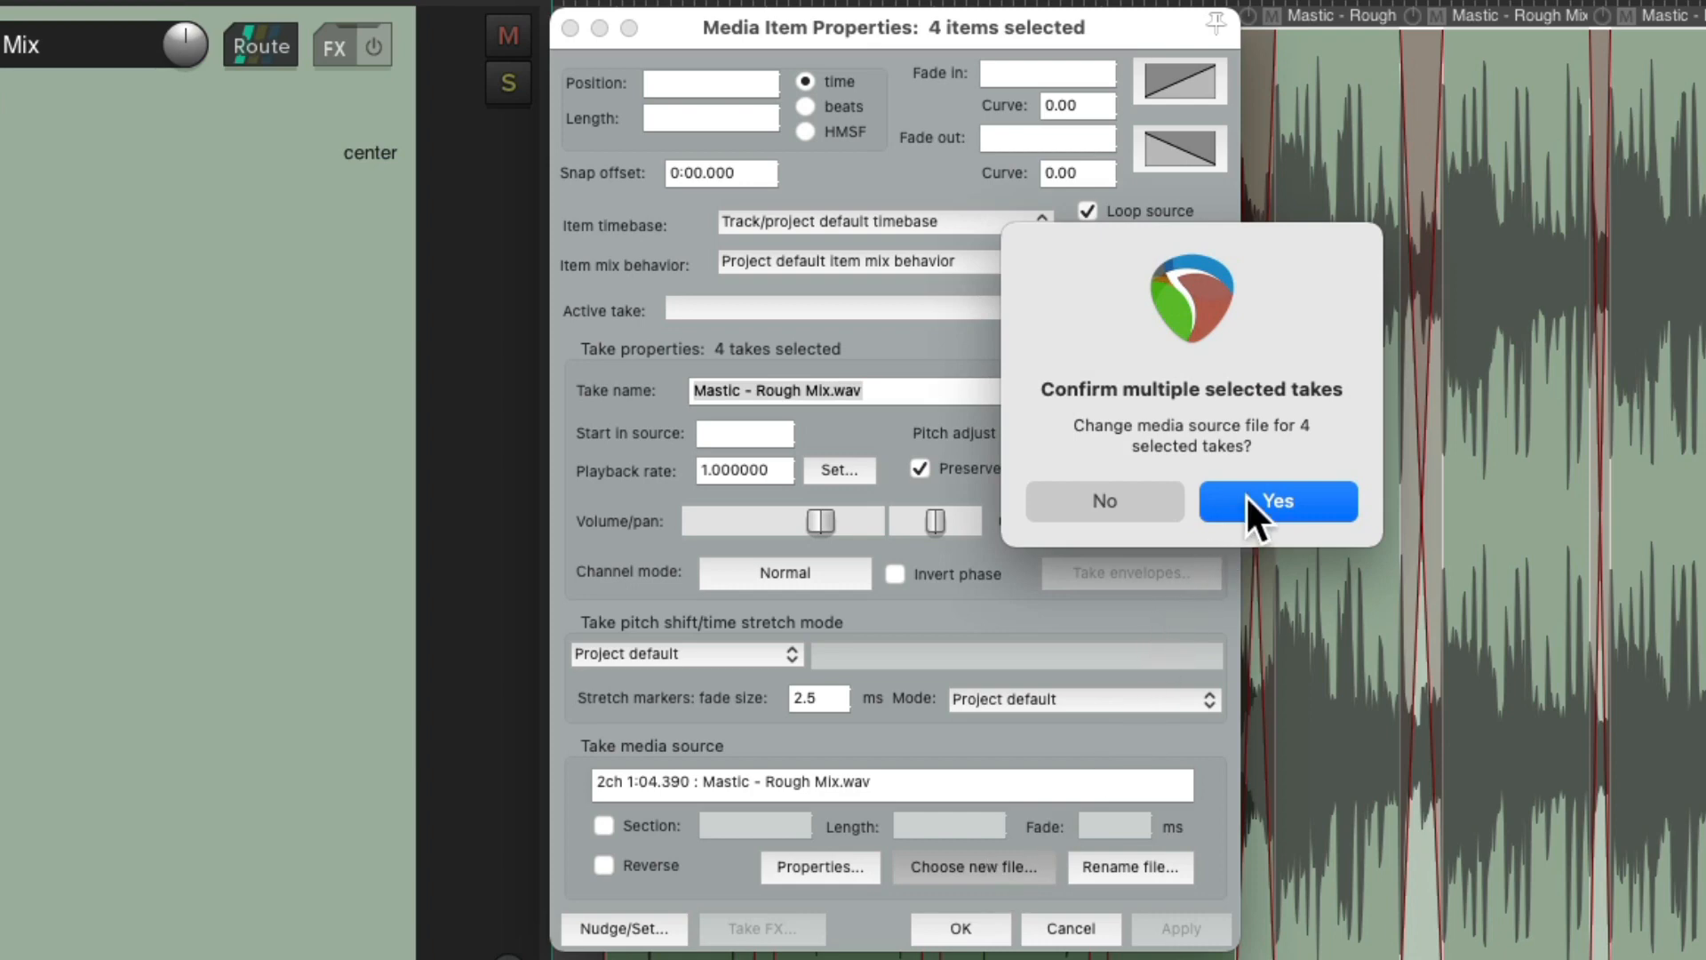
click(1276, 502)
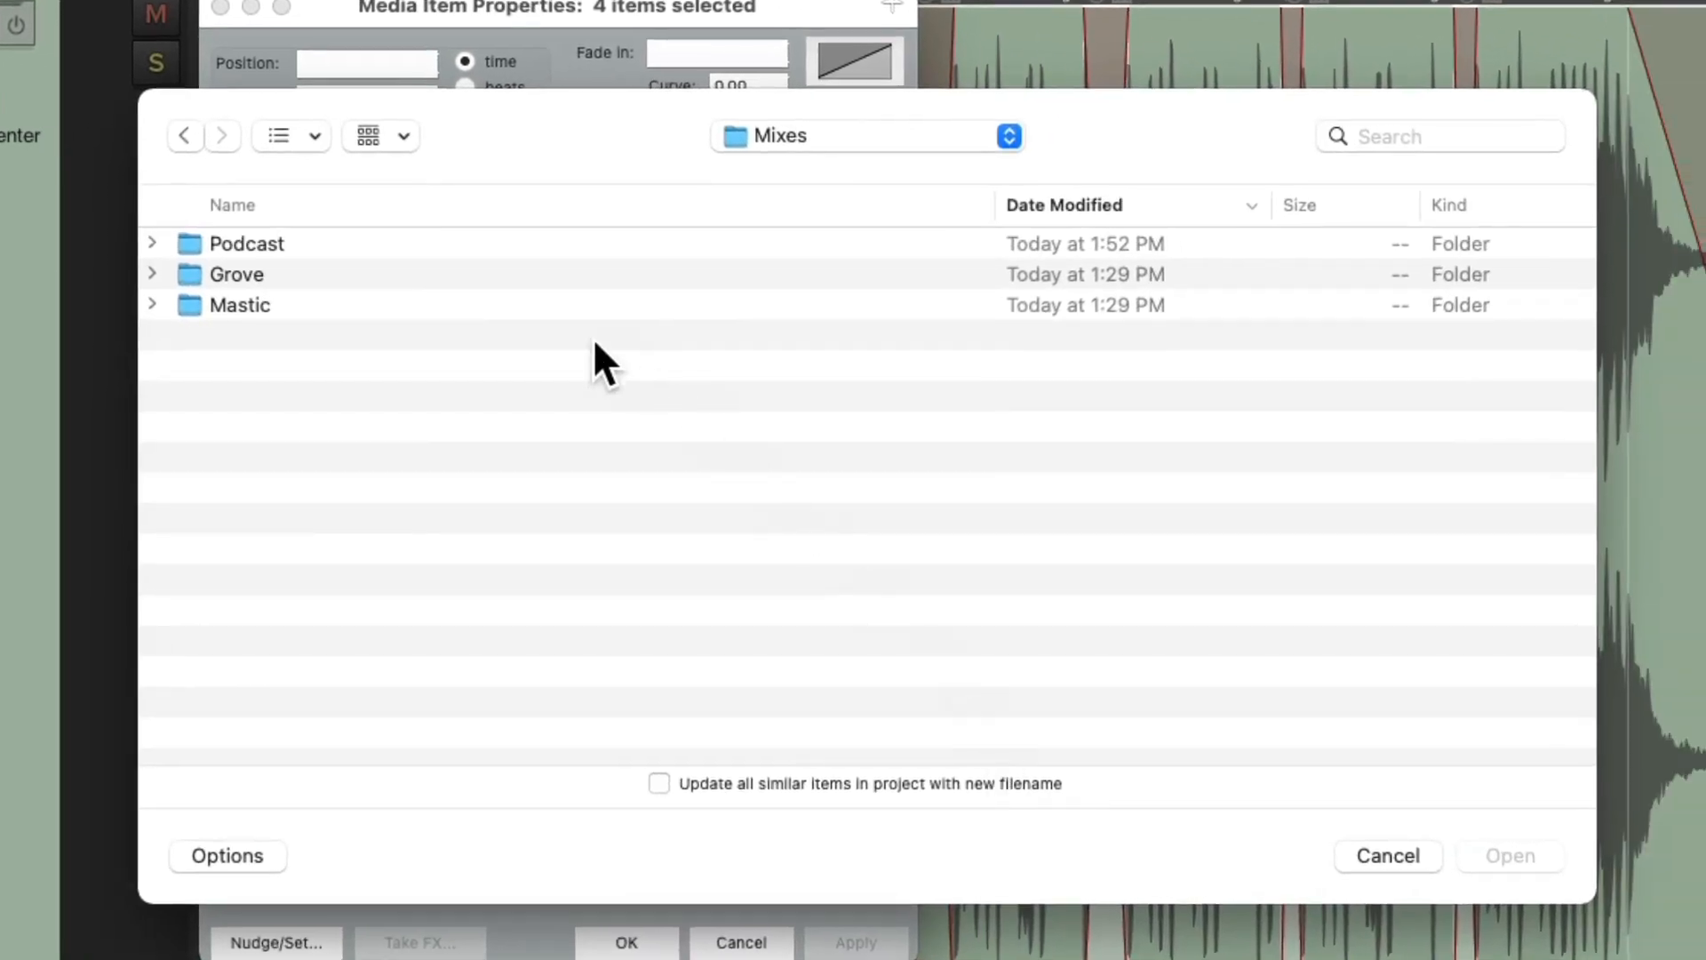
double_click(240, 304)
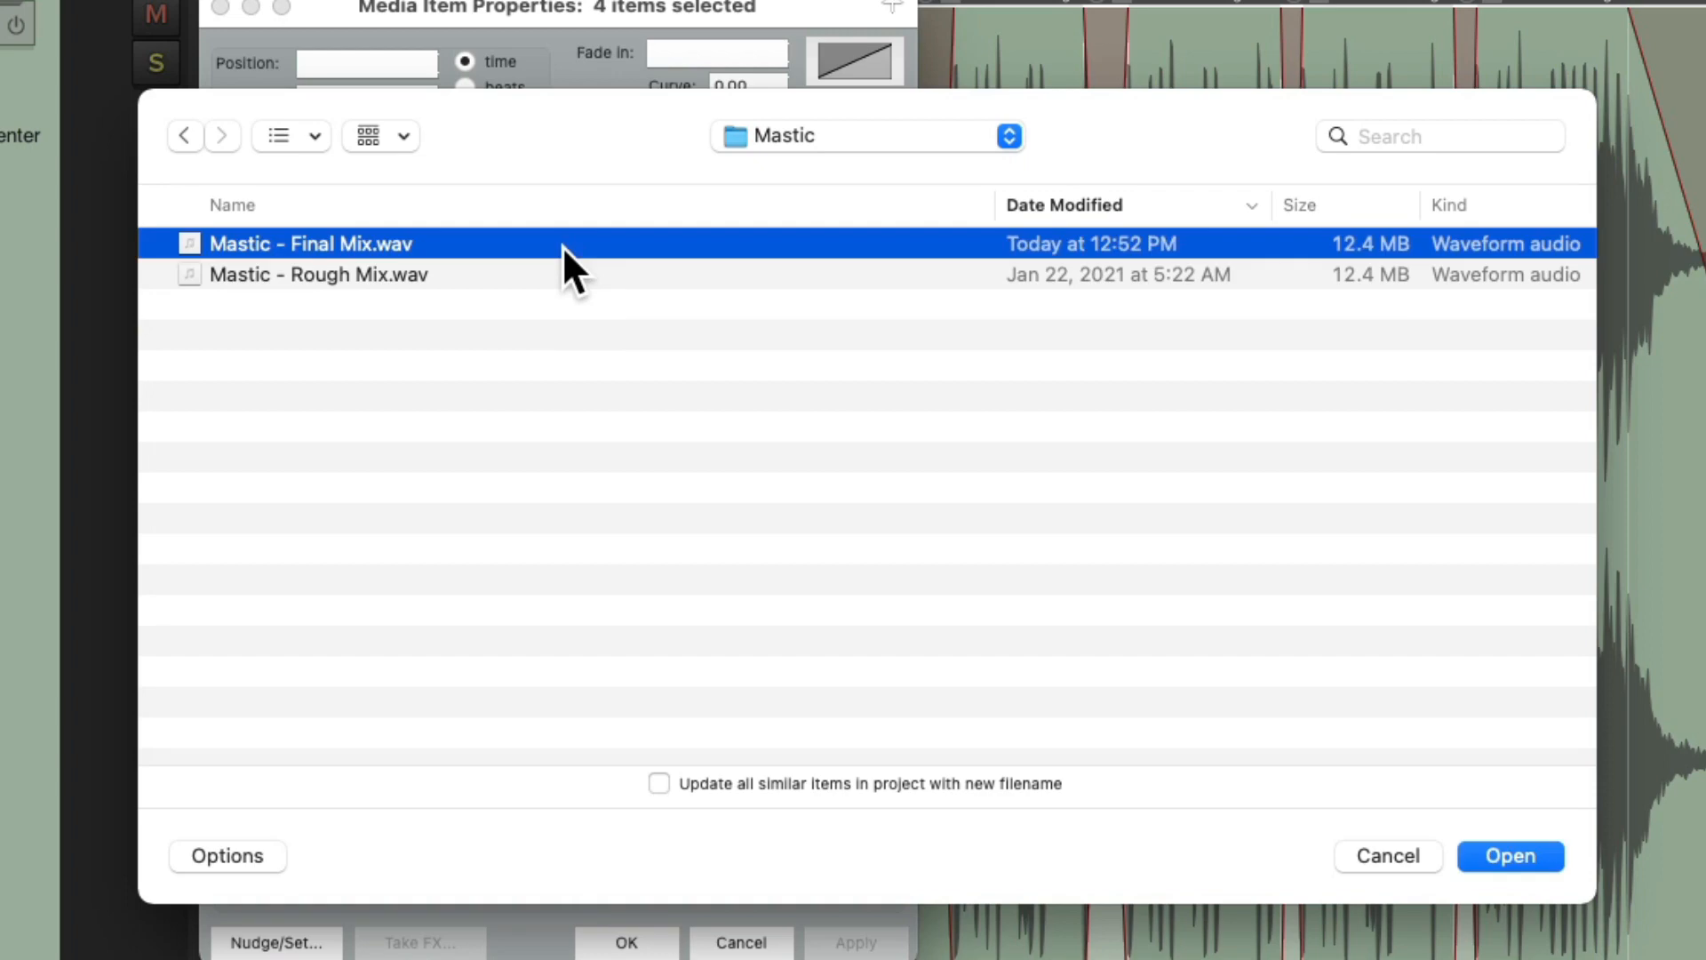
click(1509, 855)
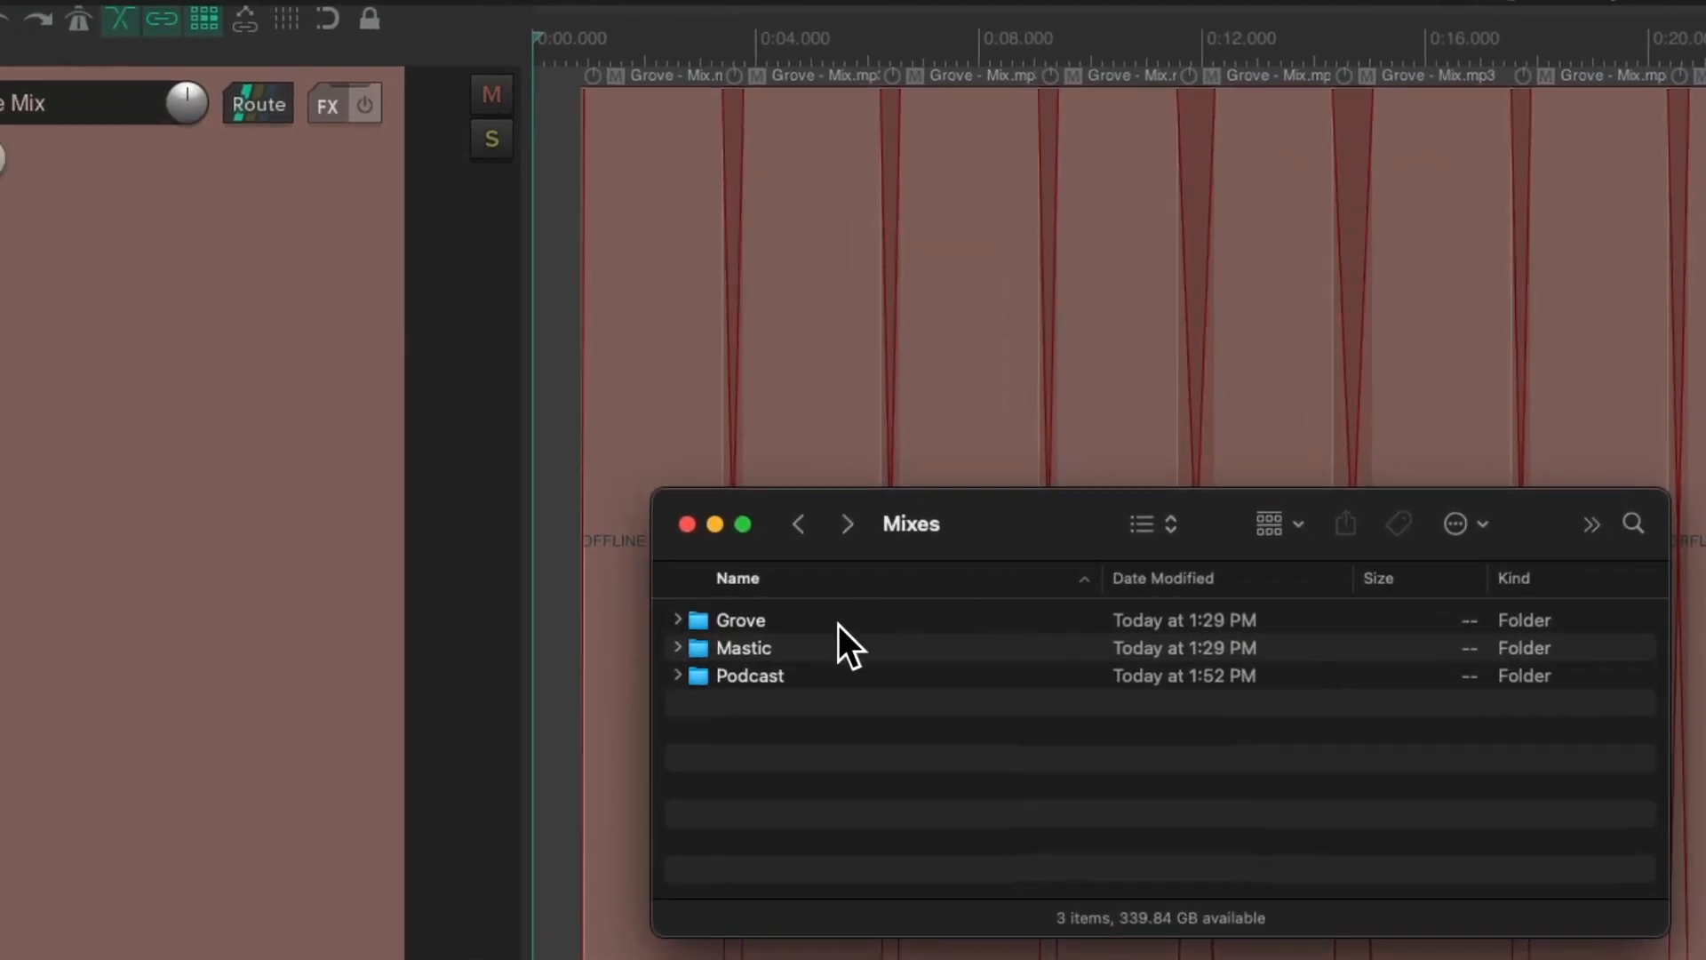
- Drag Grove - Mix.wav from Finder's Grove folder onto the Grove - Mix.mp3 items in the arrange view
double_click(739, 619)
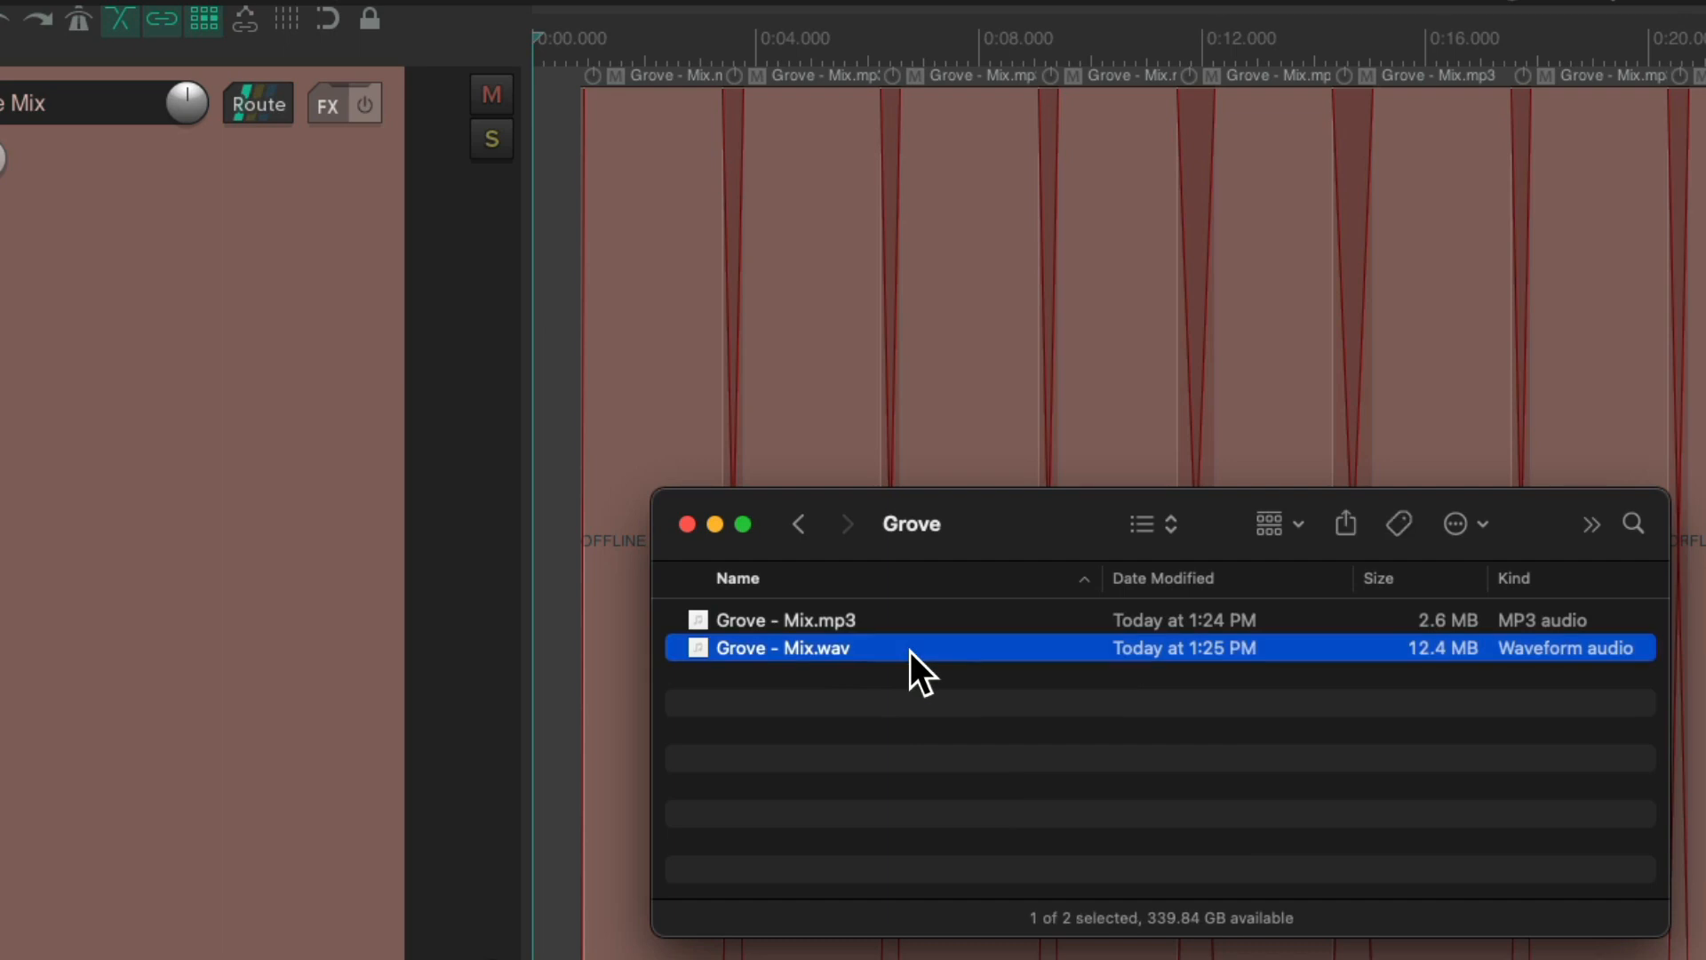
click(786, 620)
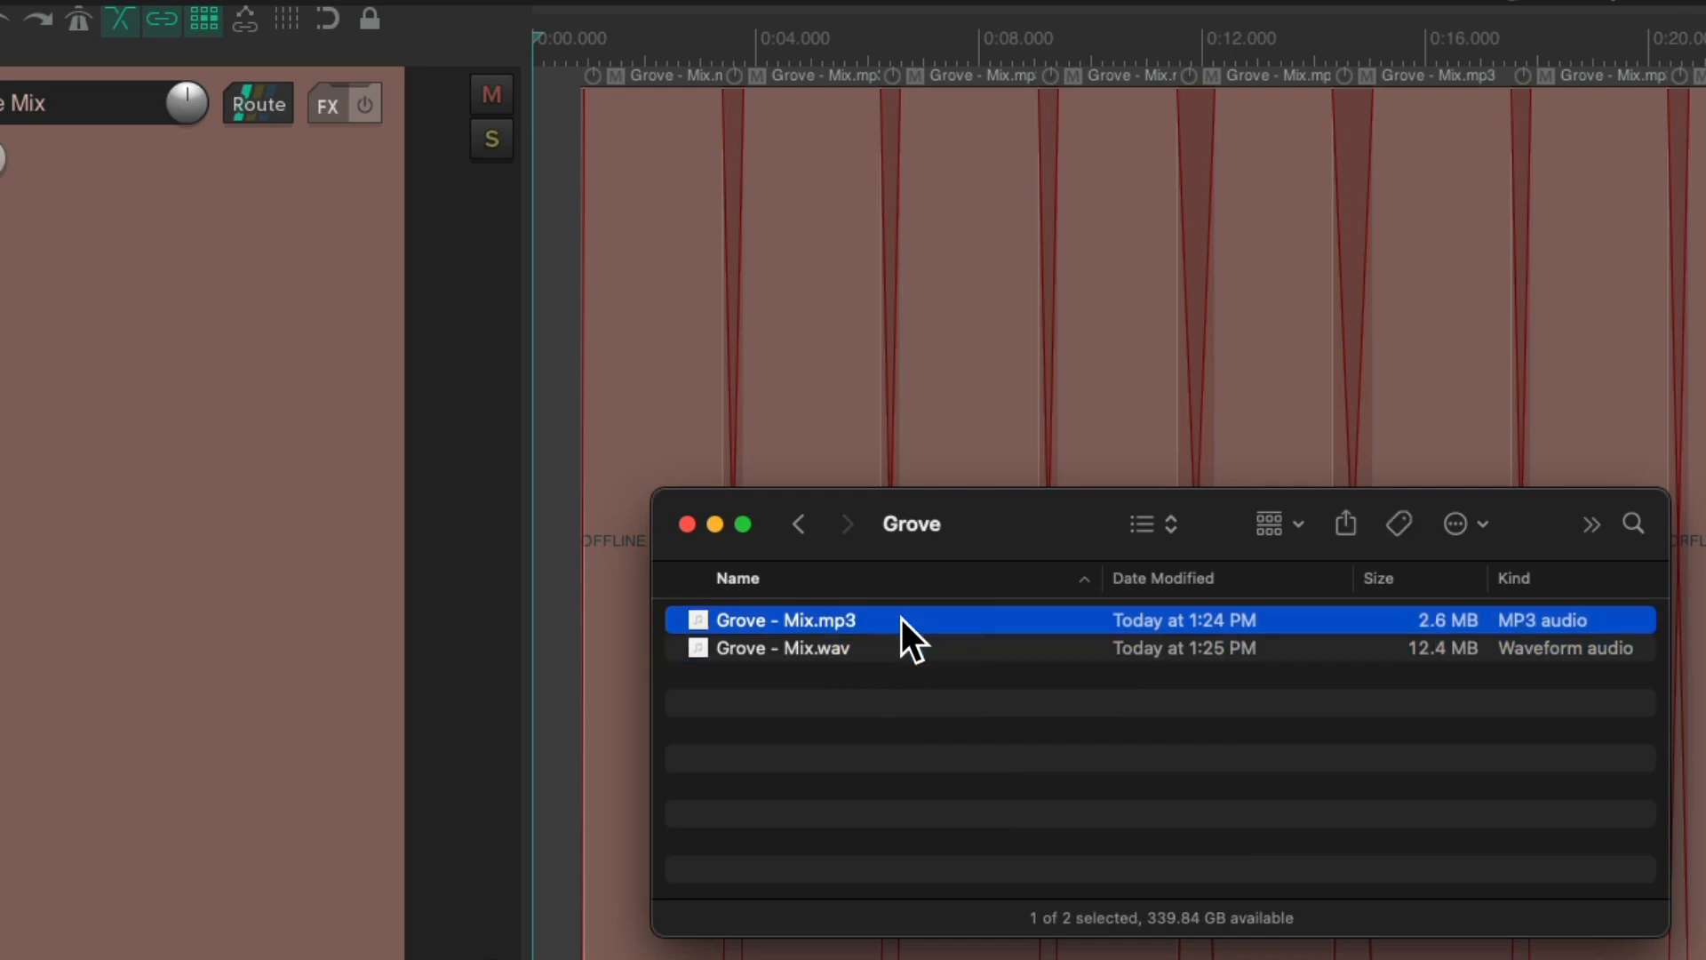
click(777, 647)
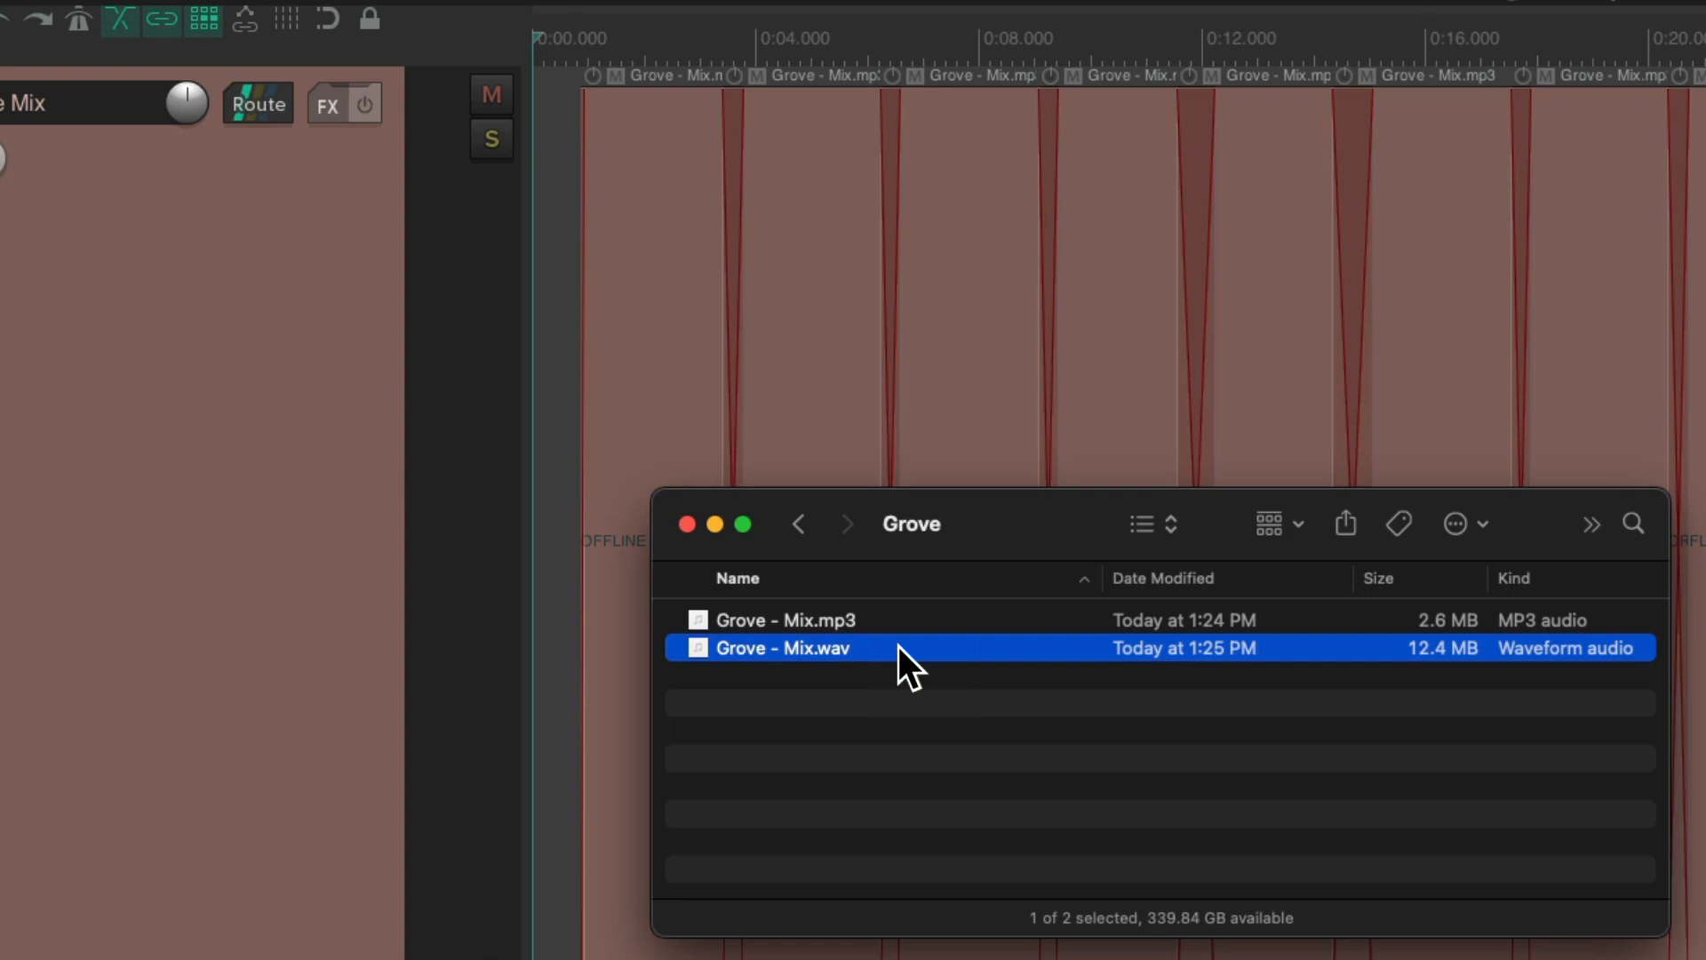
drag(782, 647, 909, 336)
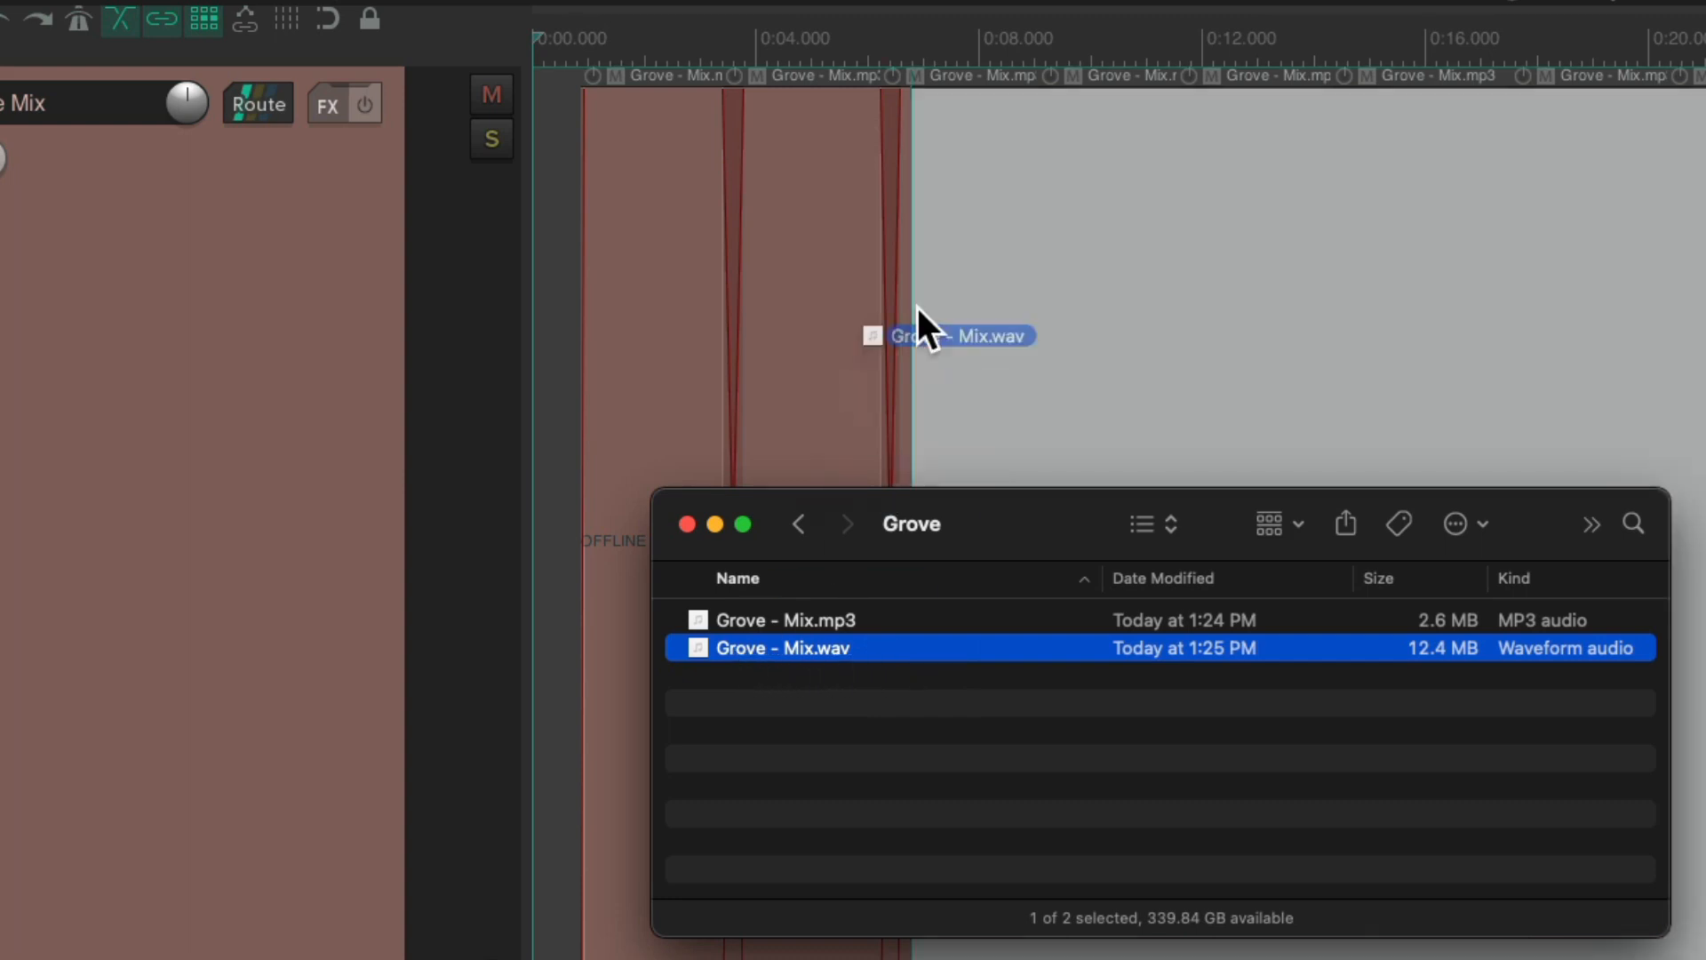
drag(924, 336, 663, 189)
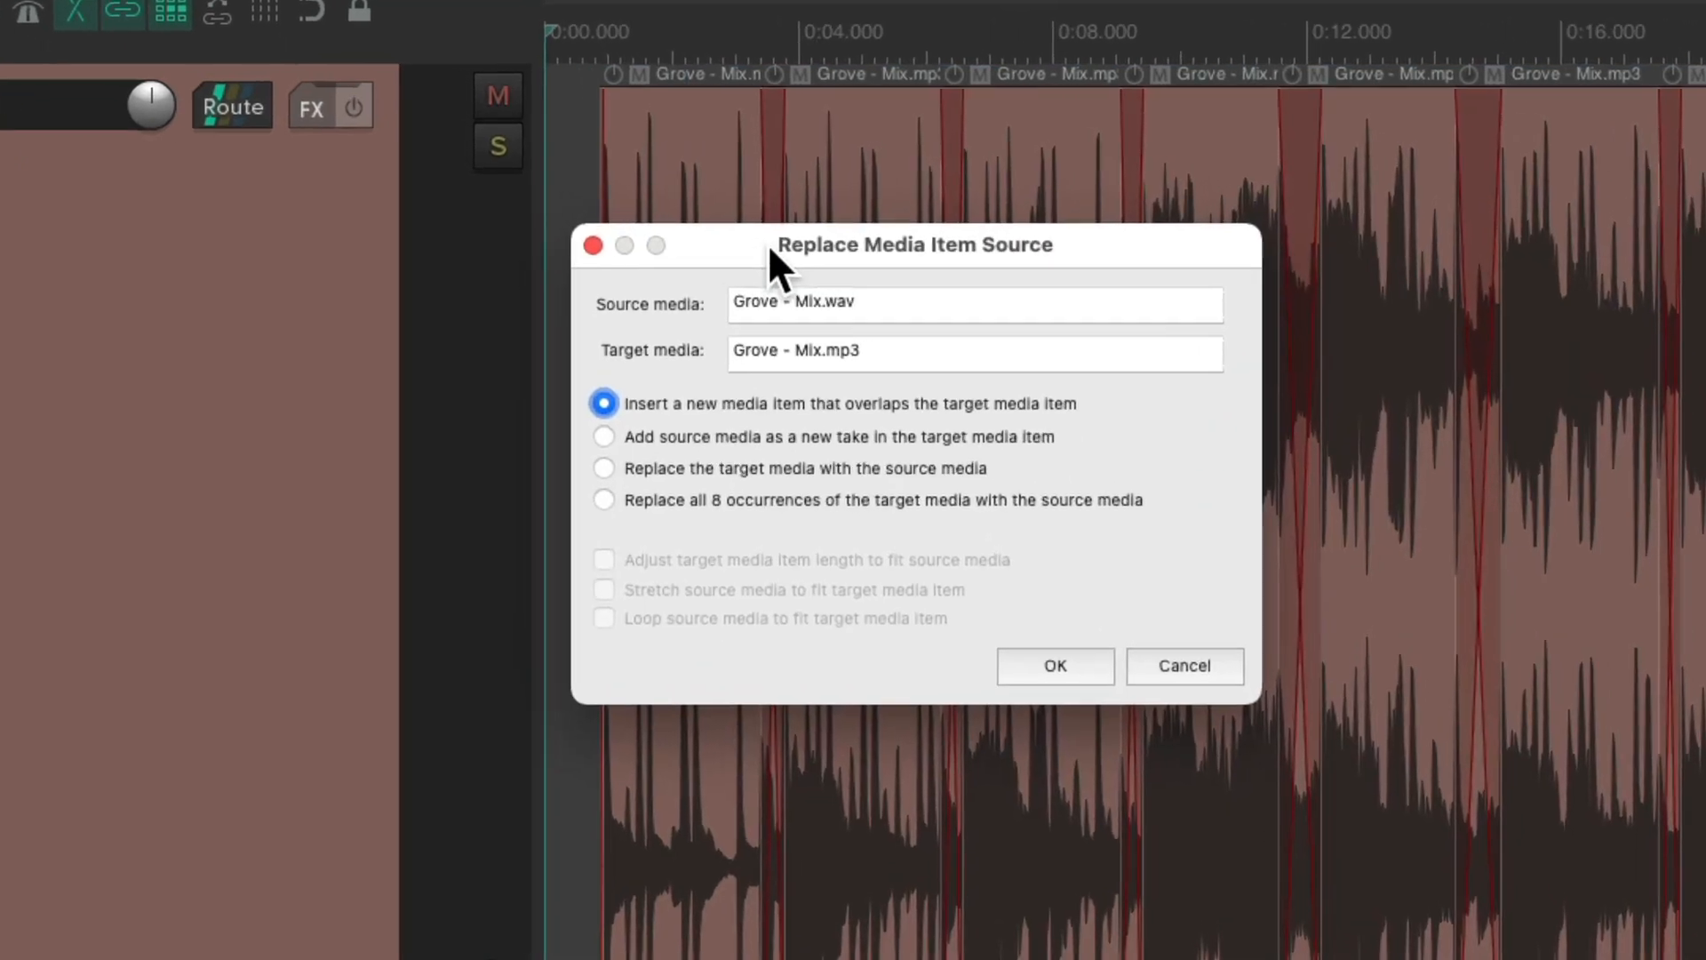
mouse_move(883, 436)
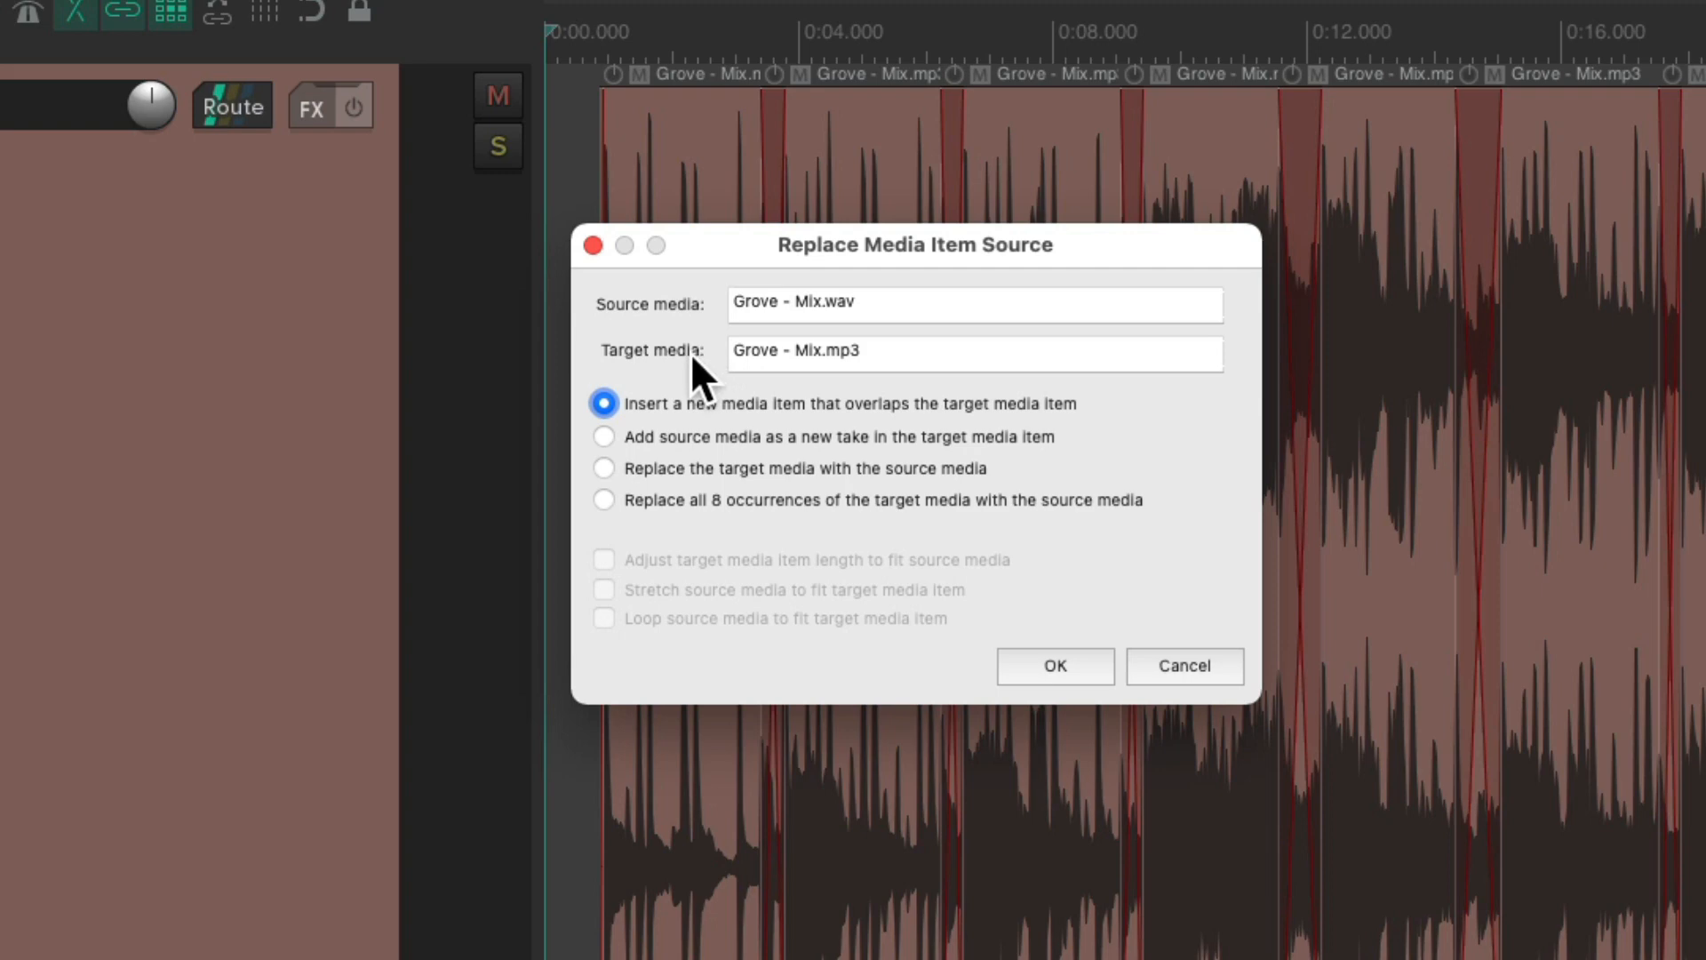
mouse_move(895, 370)
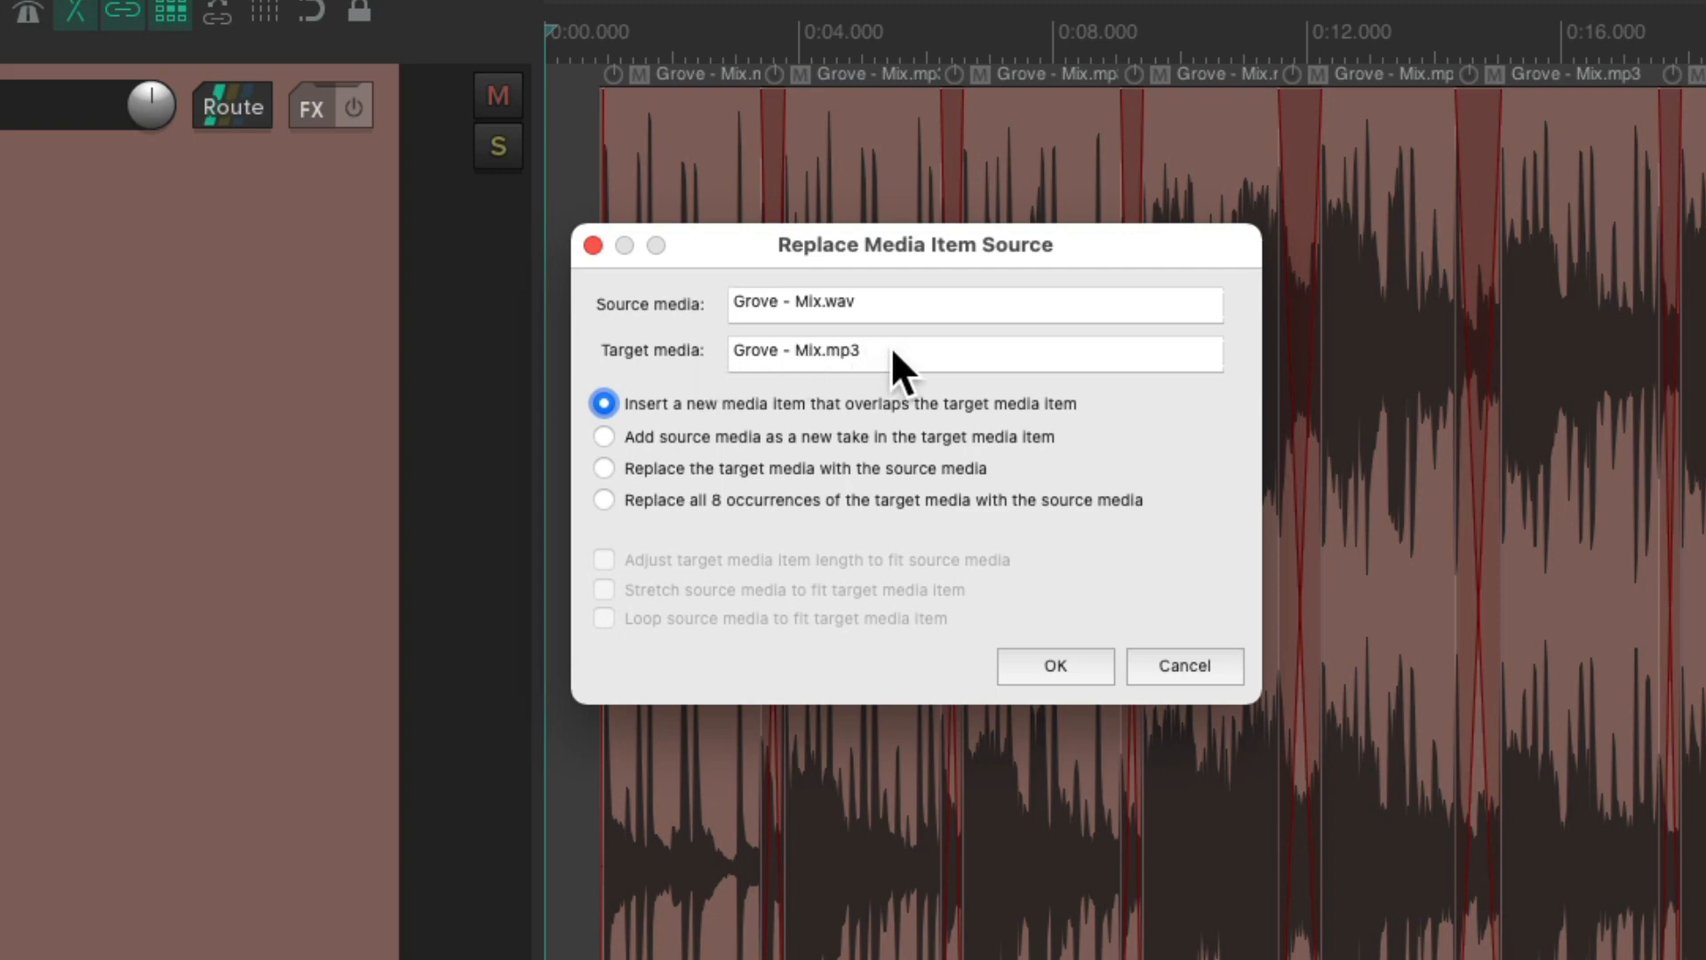
mouse_move(887, 338)
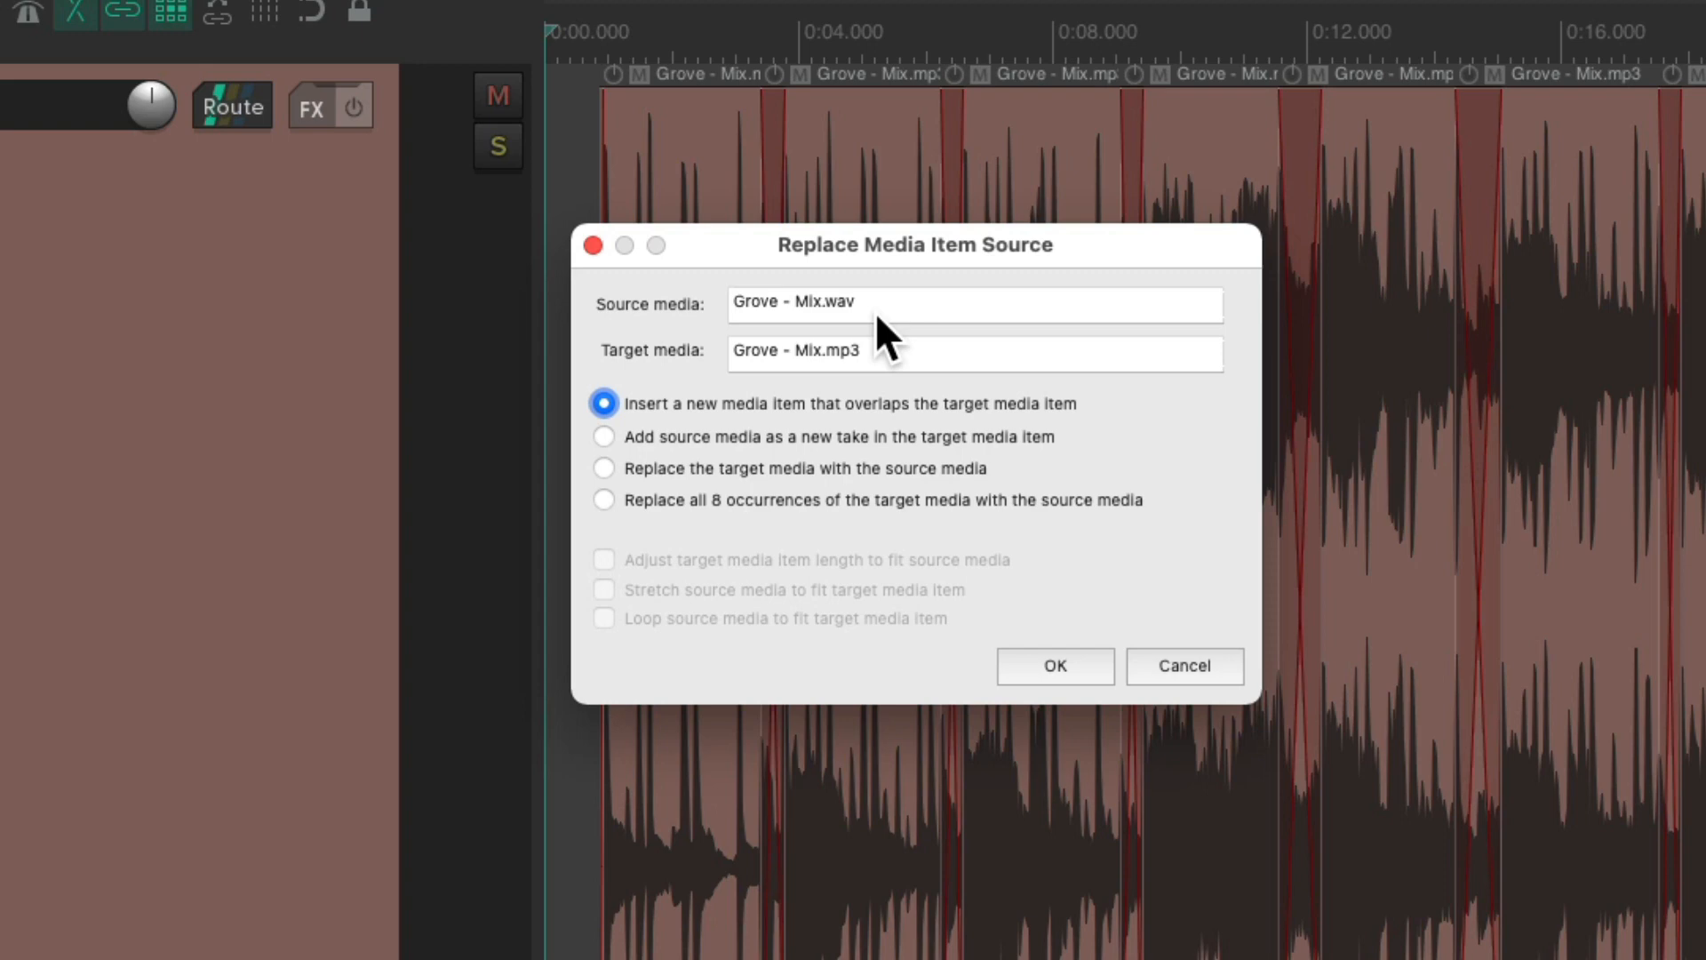
mouse_move(855, 446)
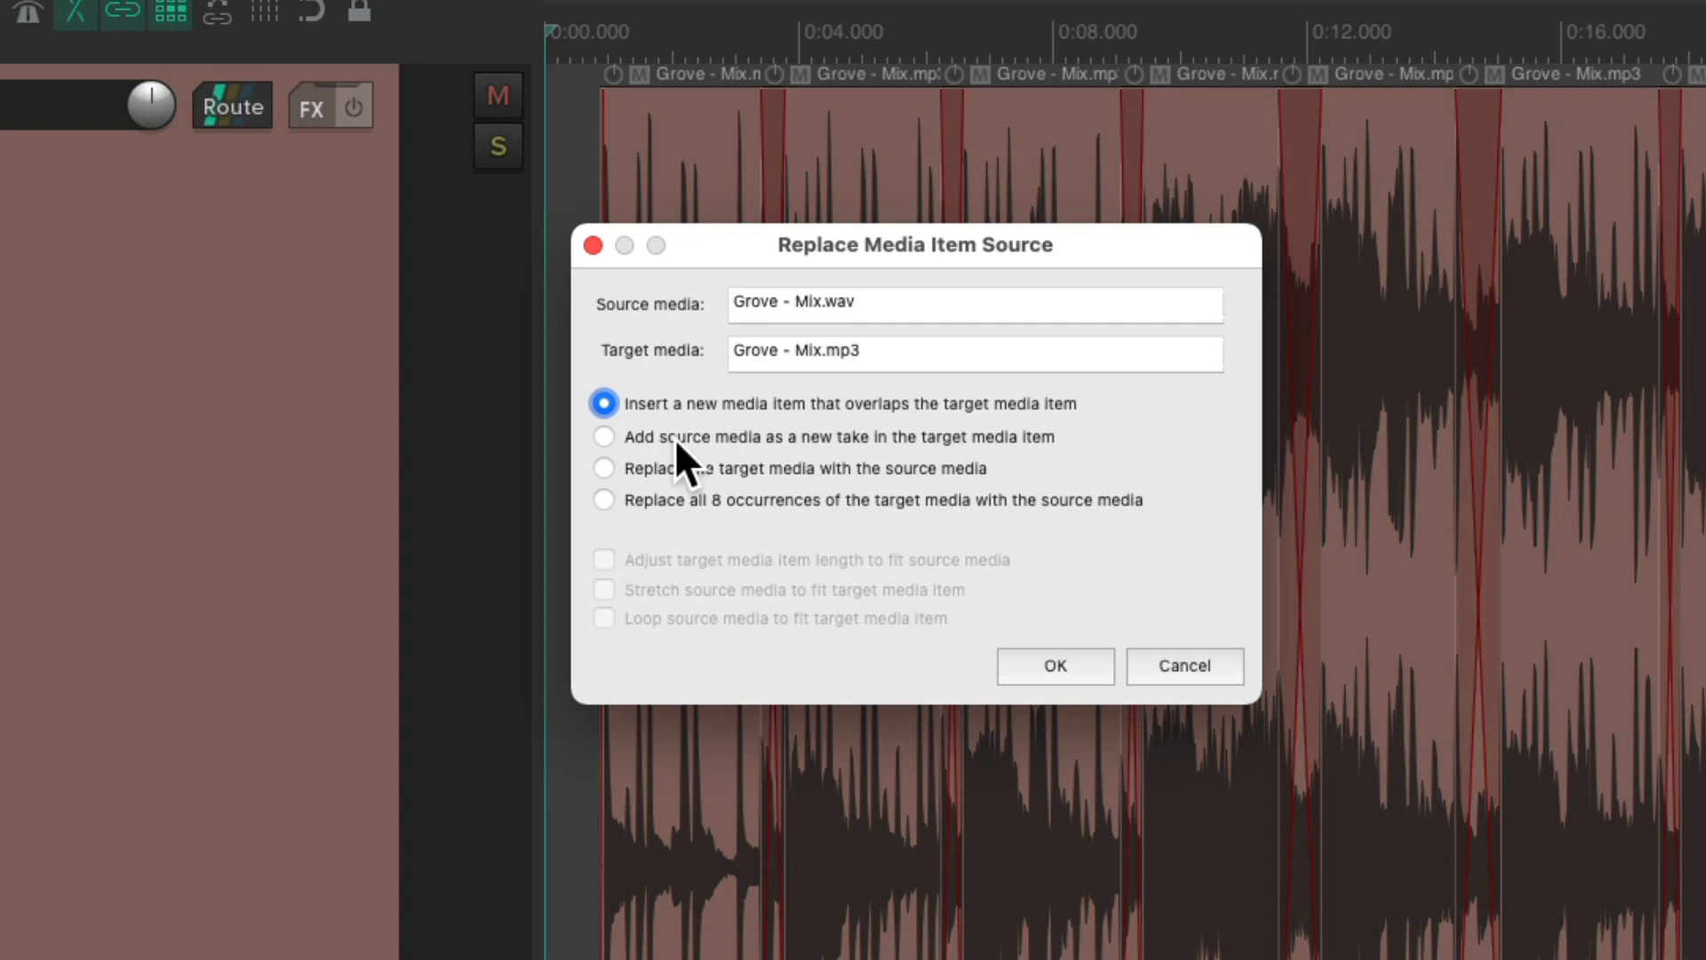
- Replace all 8 occurrences of the Grove - Mix.mp3 source with Grove - Mix.wav and confirm
click(604, 437)
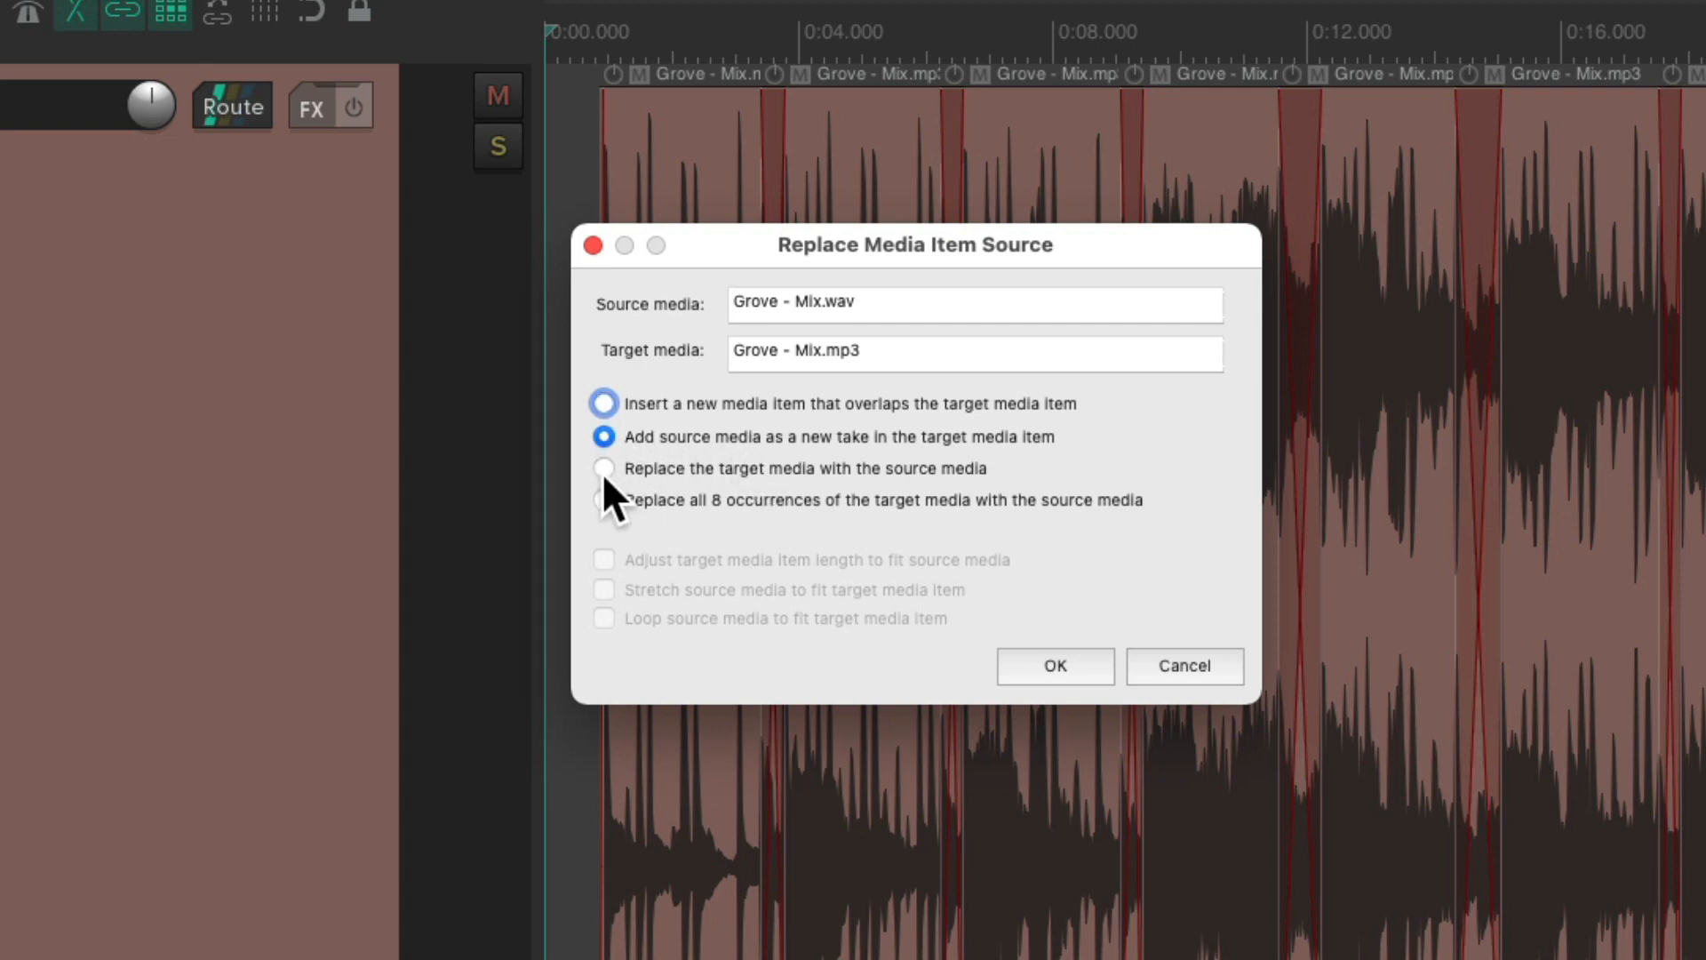
click(605, 467)
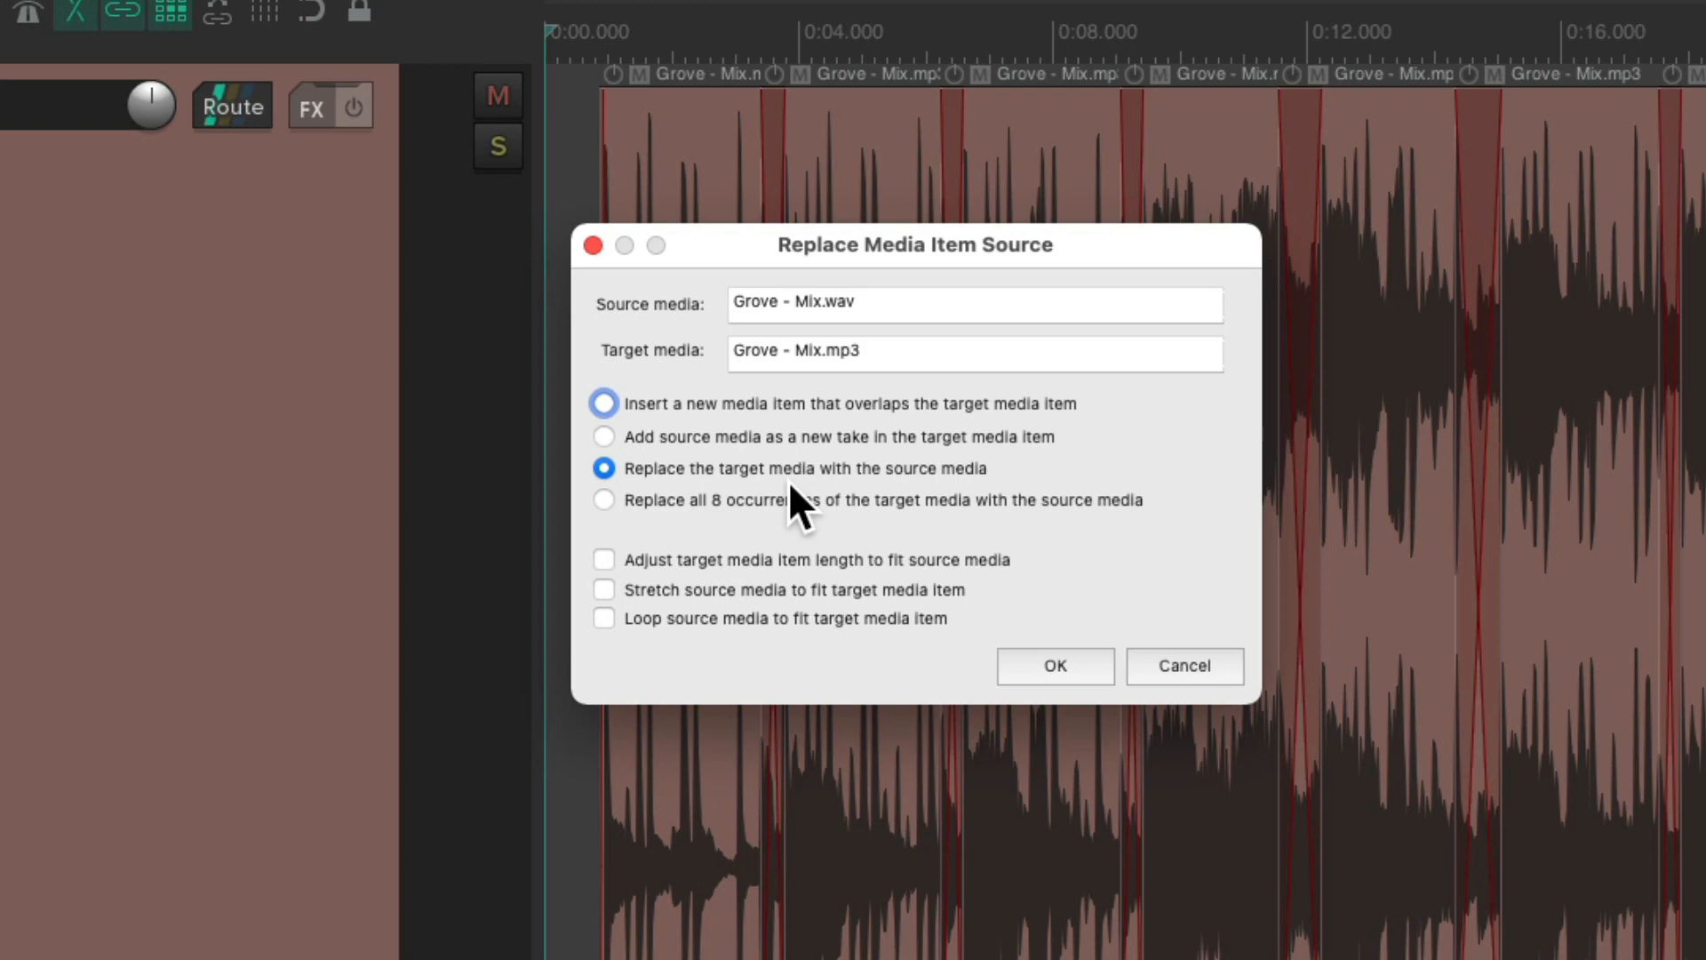
click(604, 499)
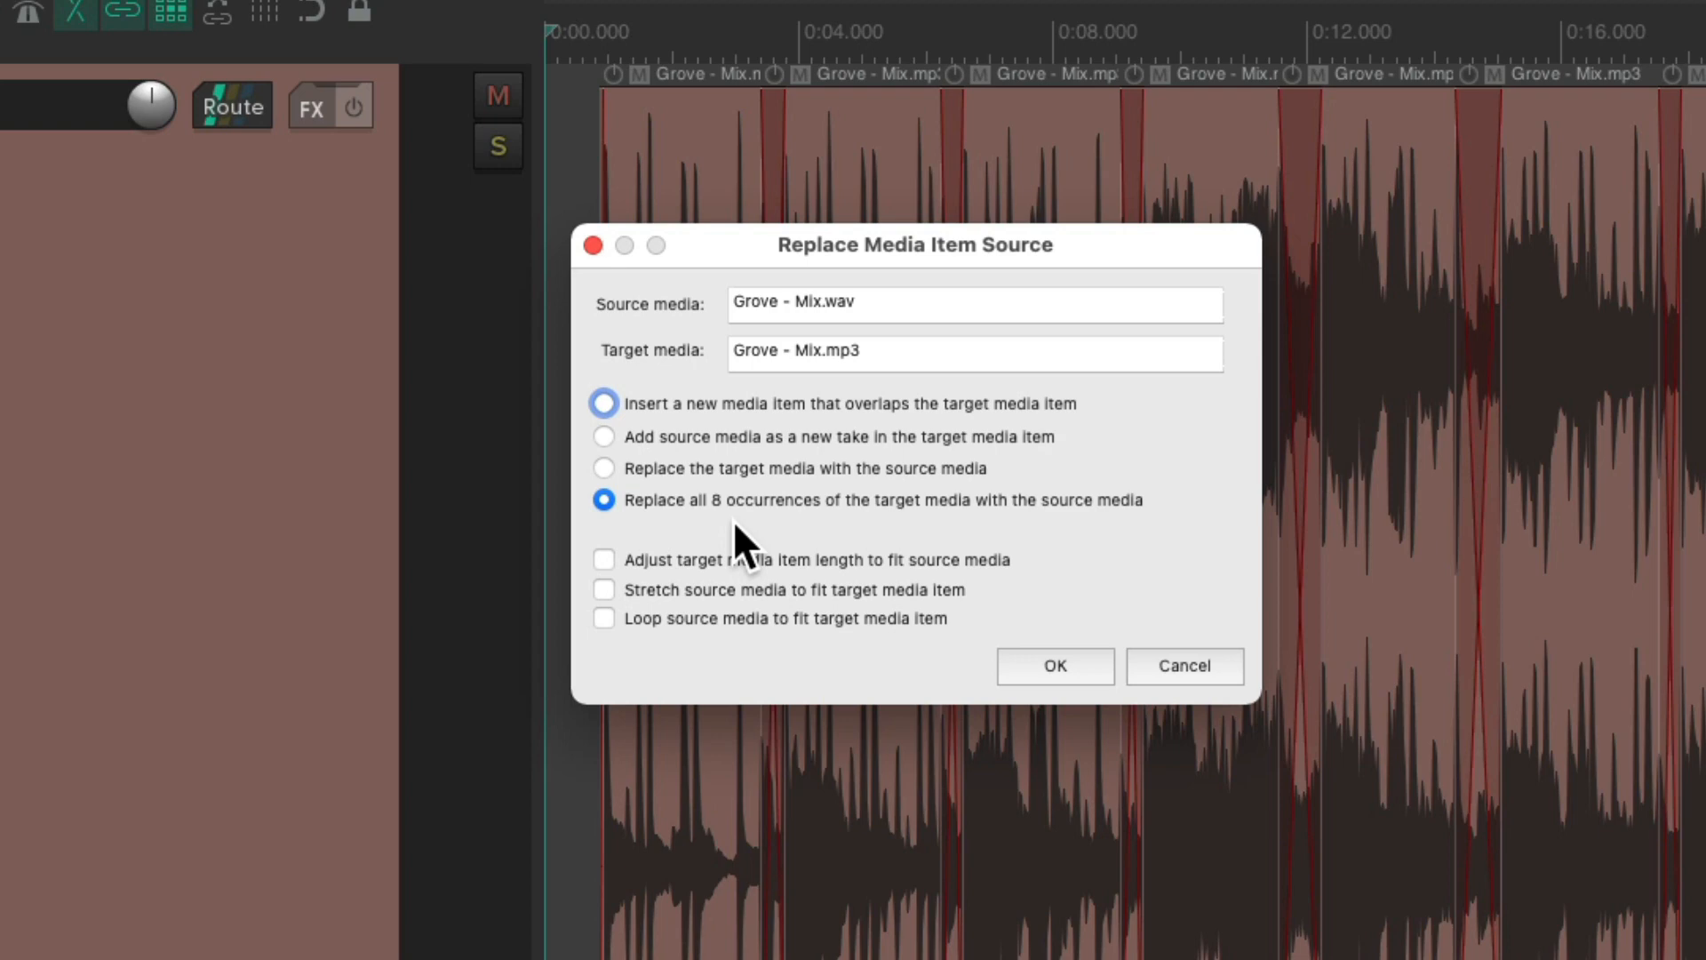
click(1052, 667)
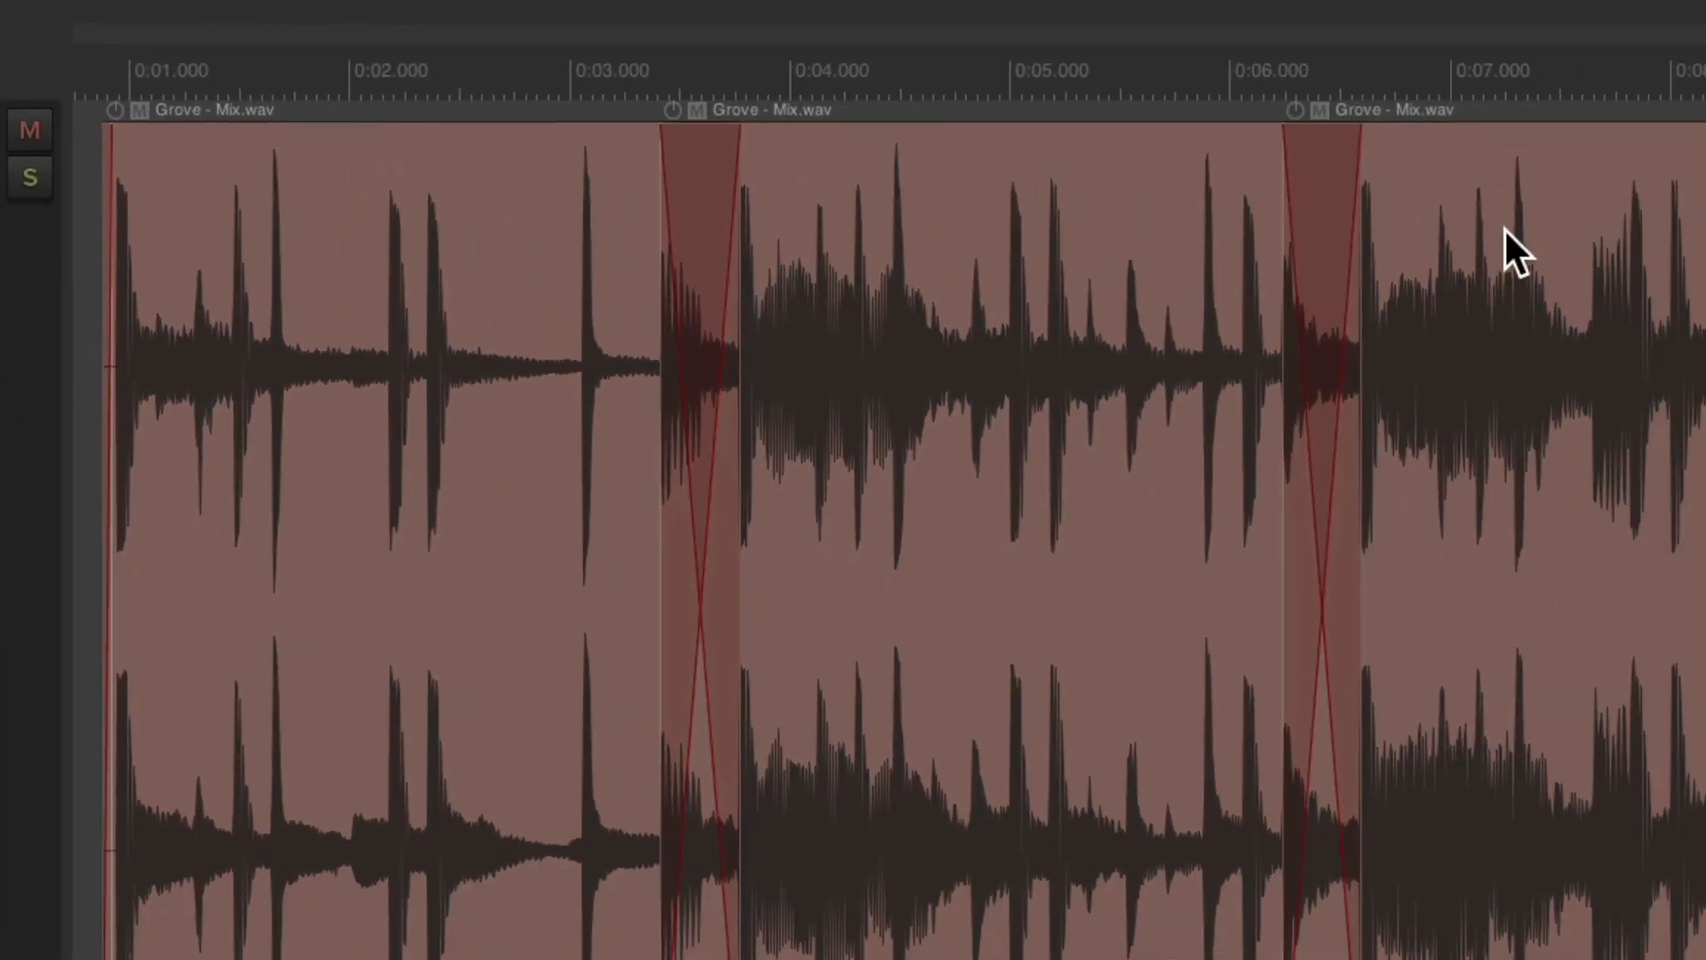
mouse_move(539, 375)
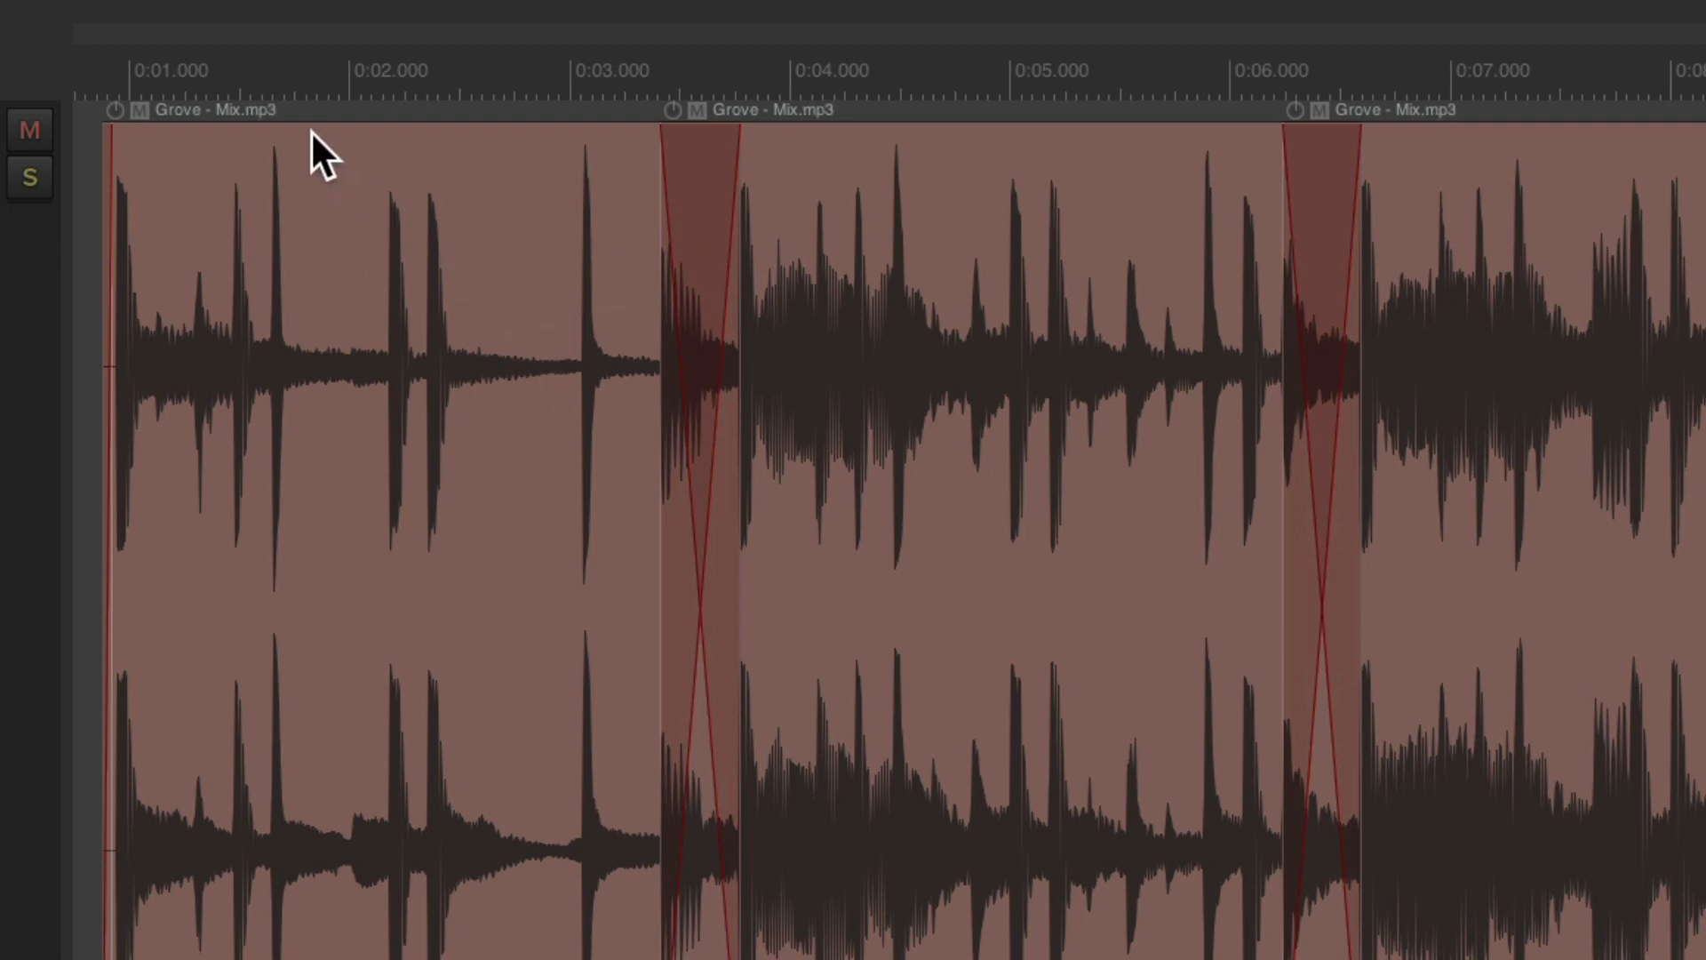
mouse_move(779, 190)
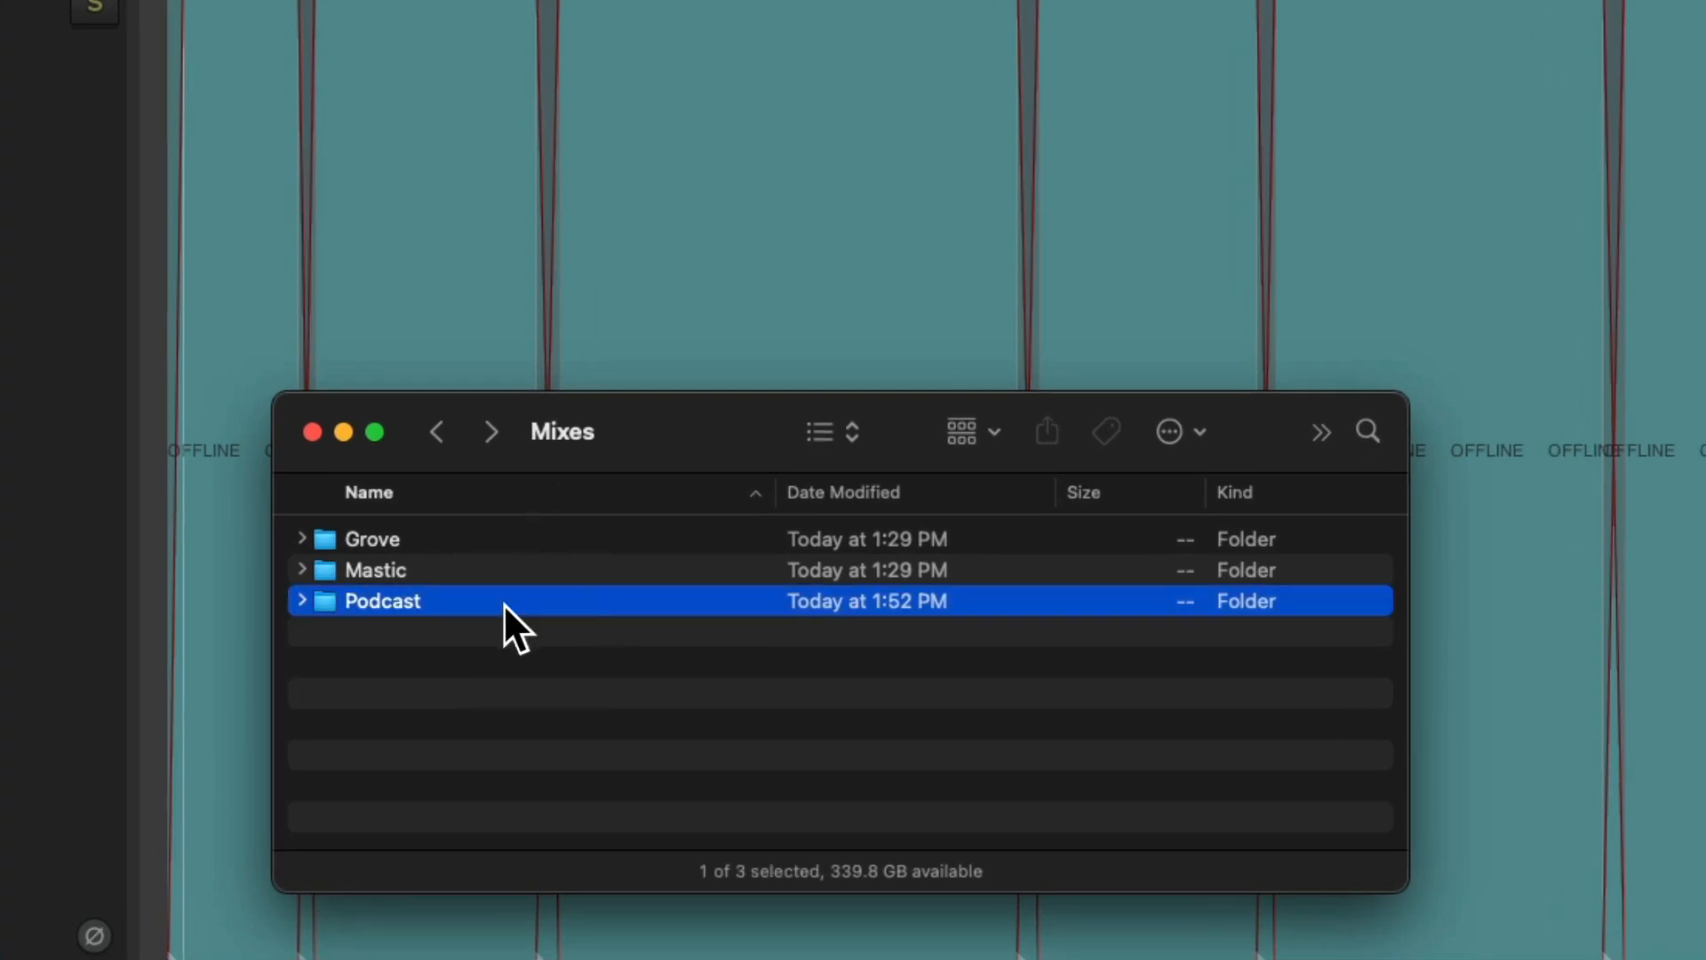
- Select Final Audio.wav in Finder's Podcast folder for dropping onto the Skype-Zoom Audio items
double_click(380, 601)
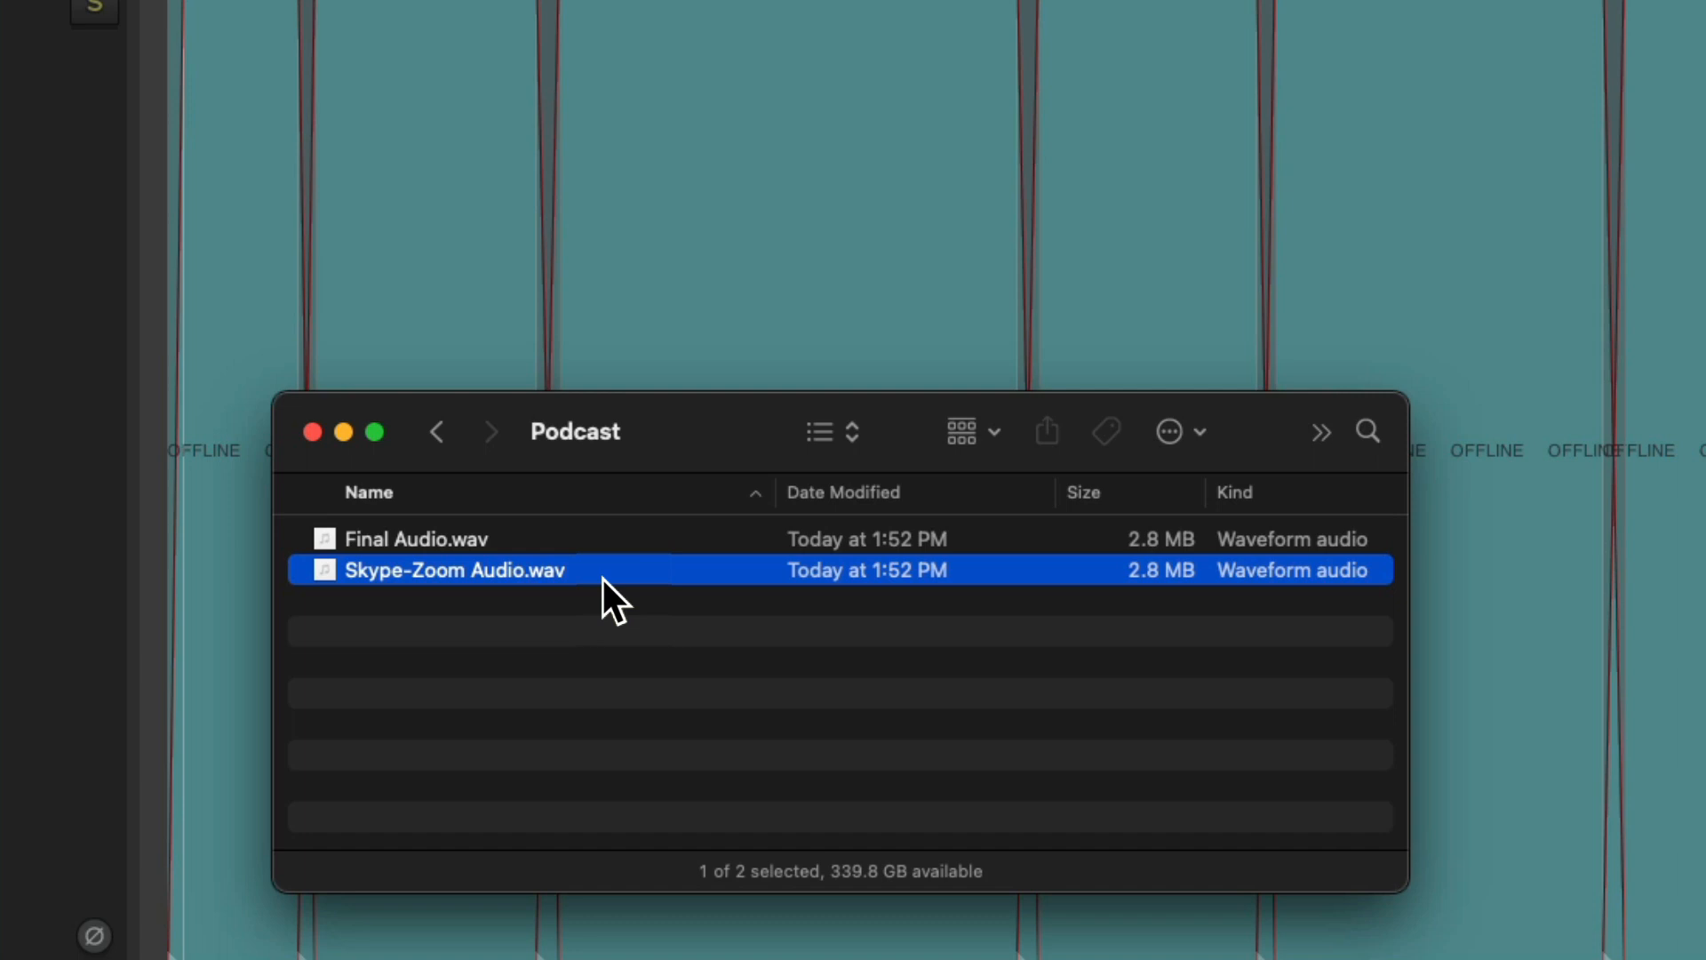
click(416, 538)
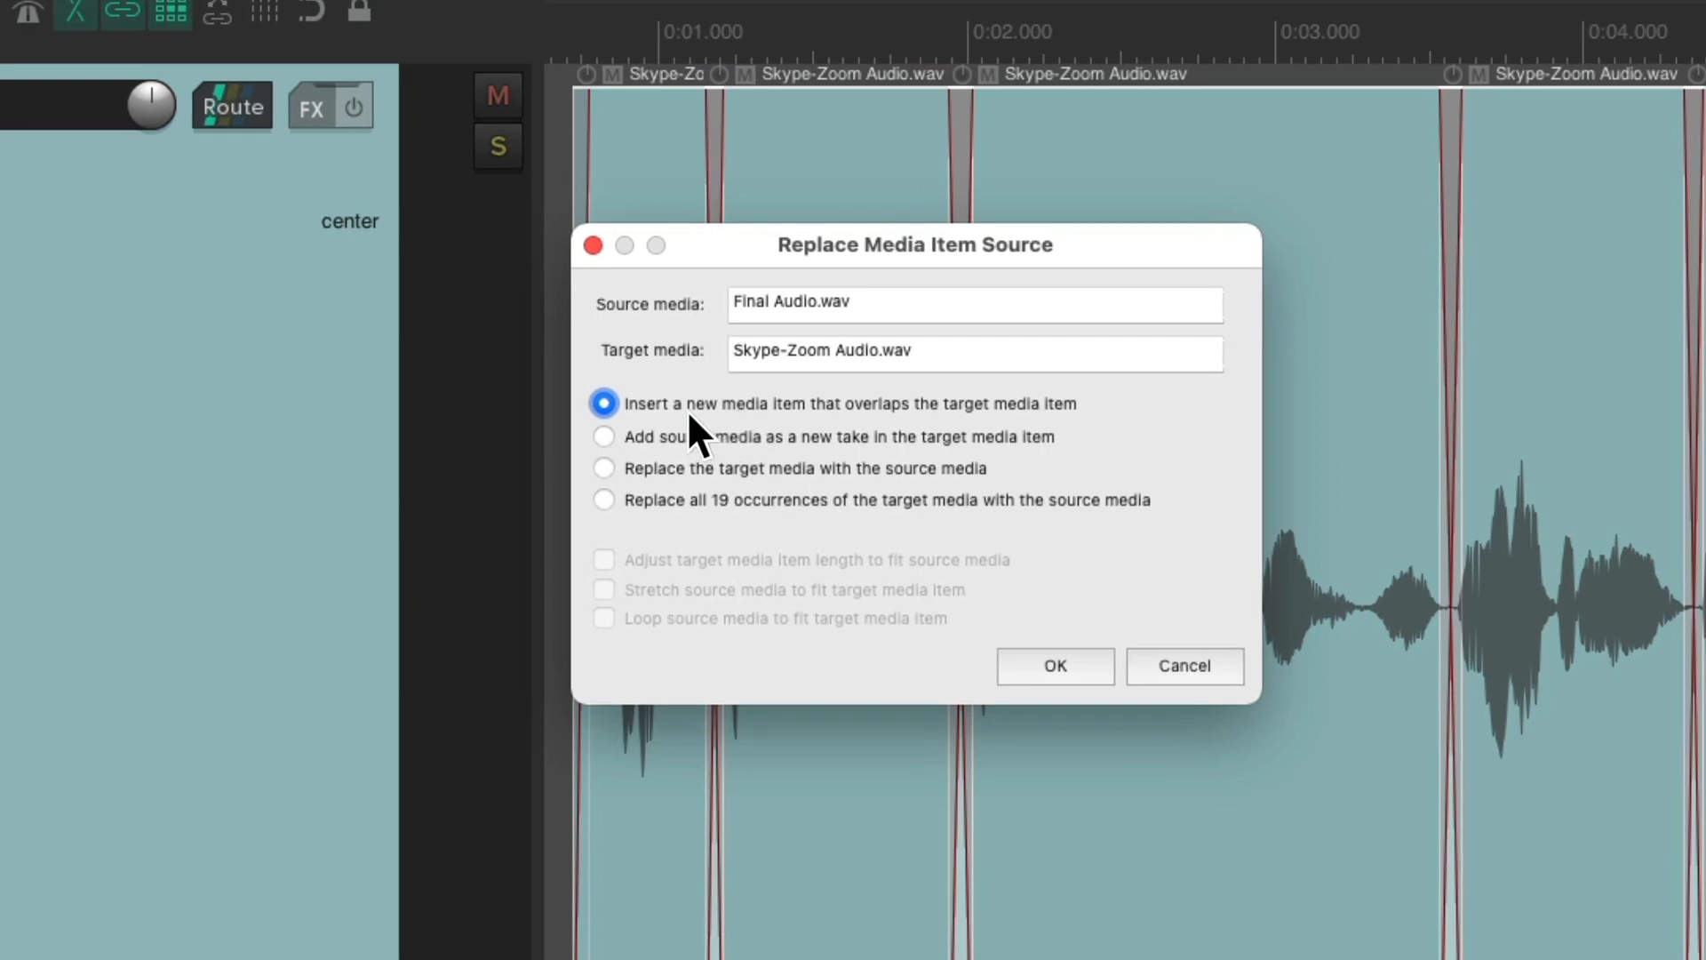
mouse_move(724, 539)
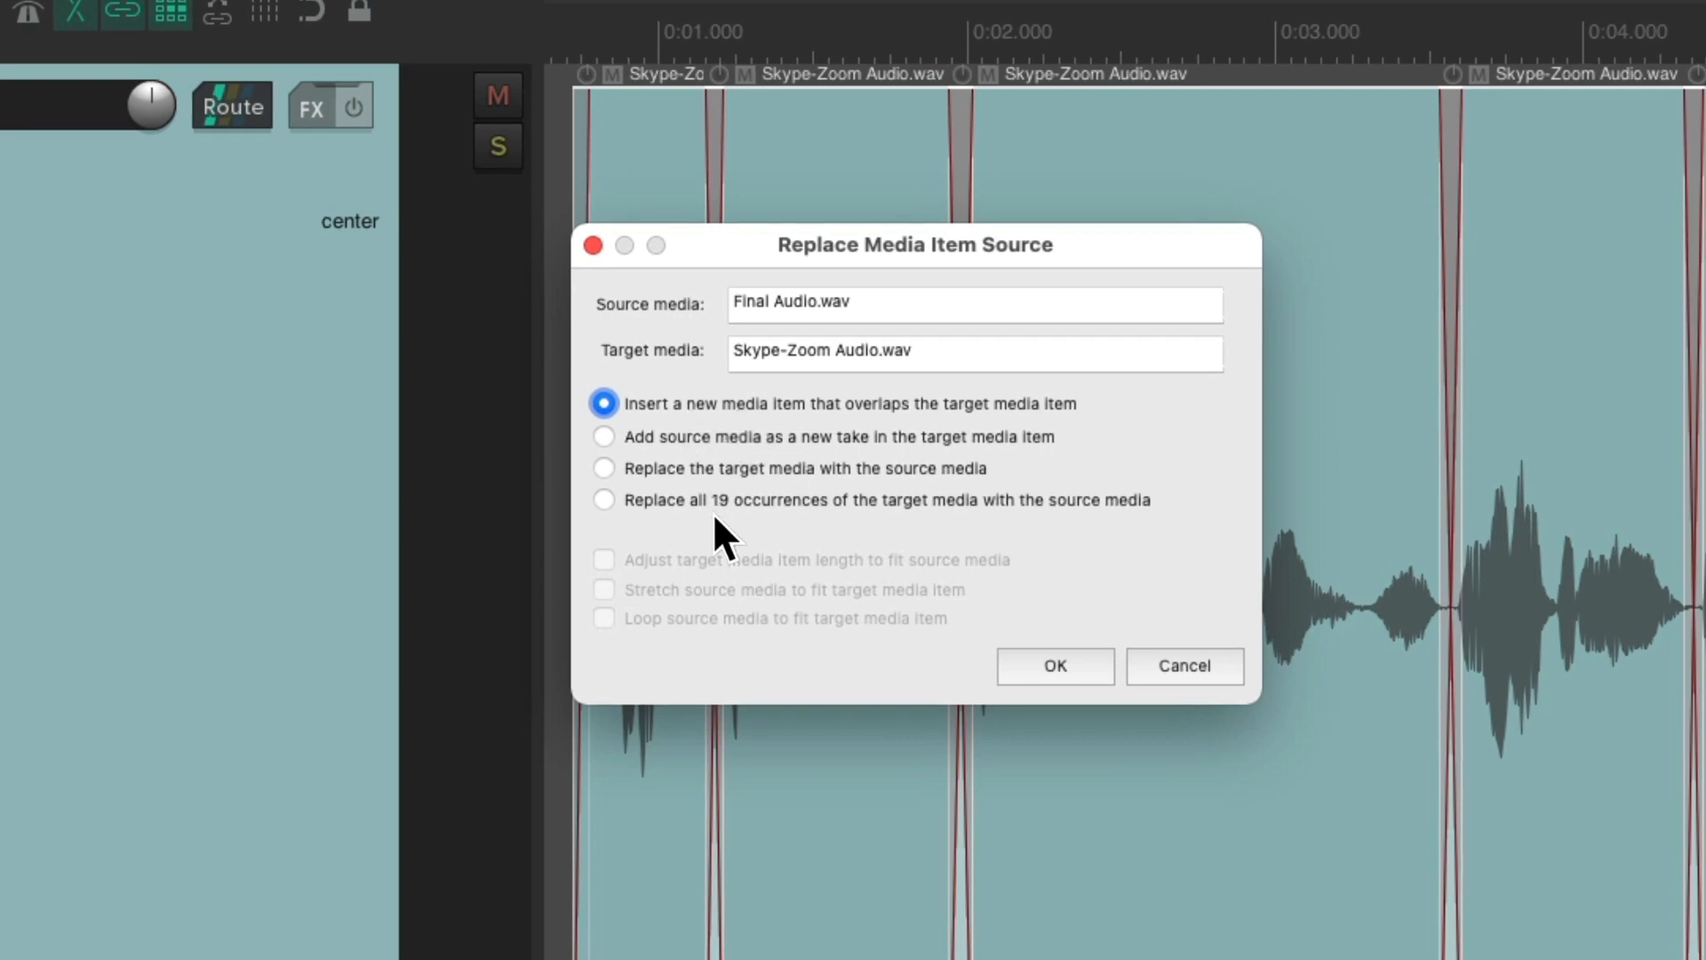
- Replace all 19 occurrences of Skype-Zoom Audio.wav with Final Audio.wav and confirm
click(603, 499)
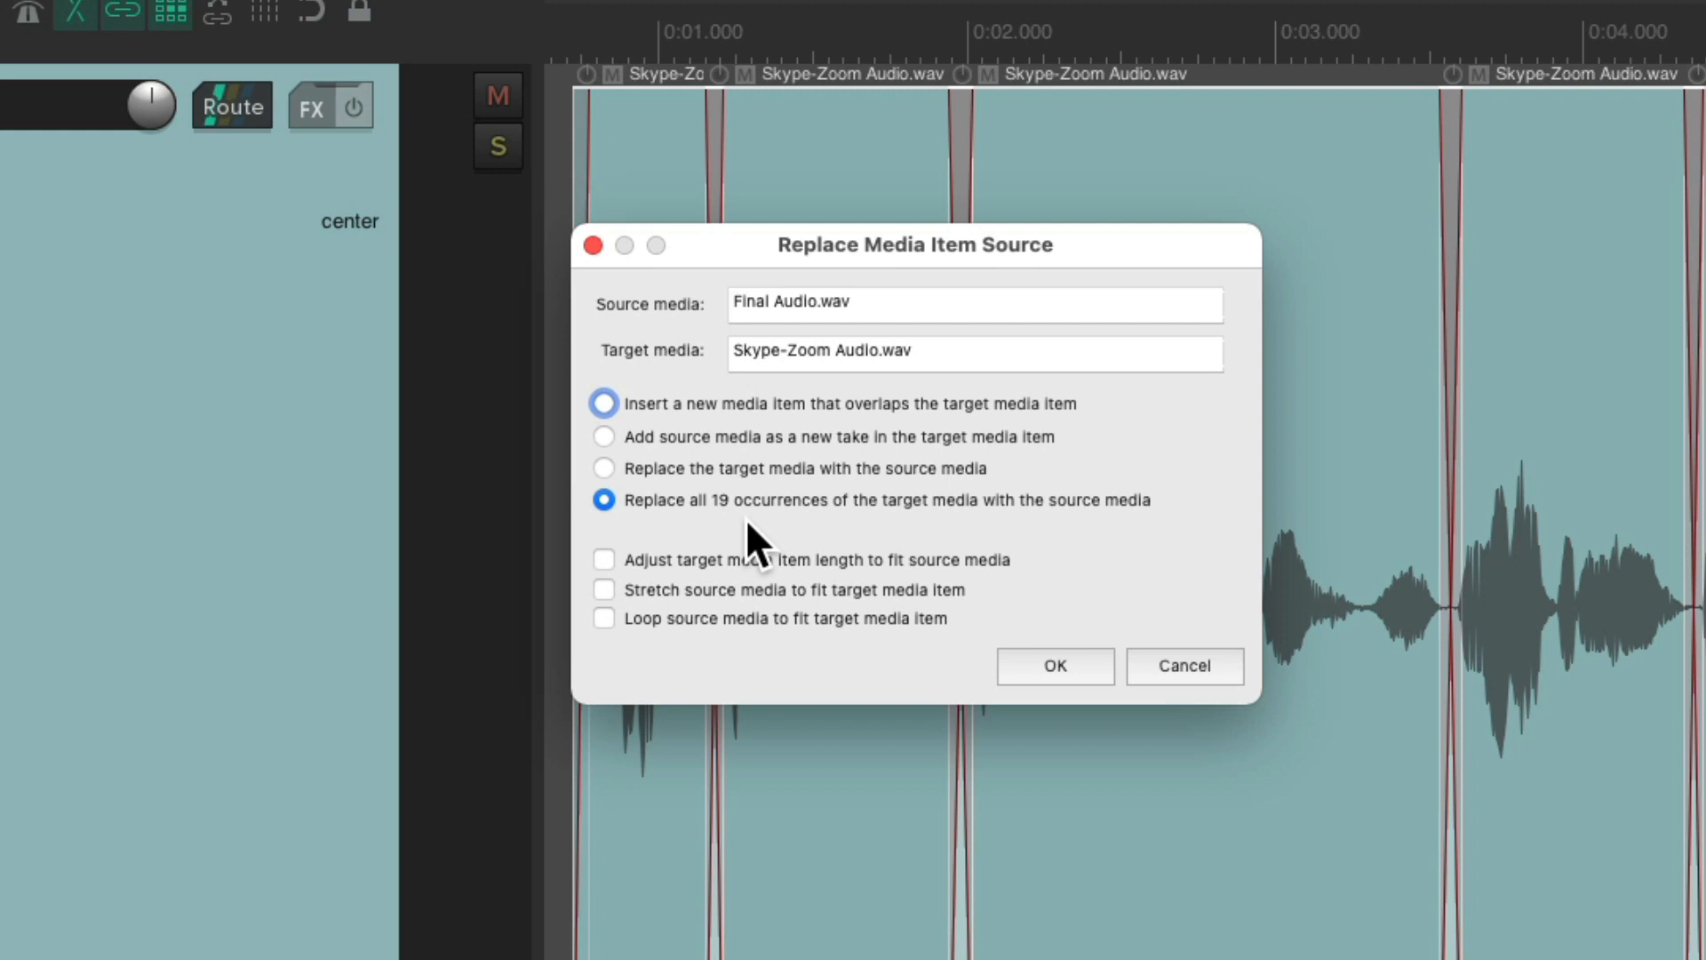
mouse_move(882, 533)
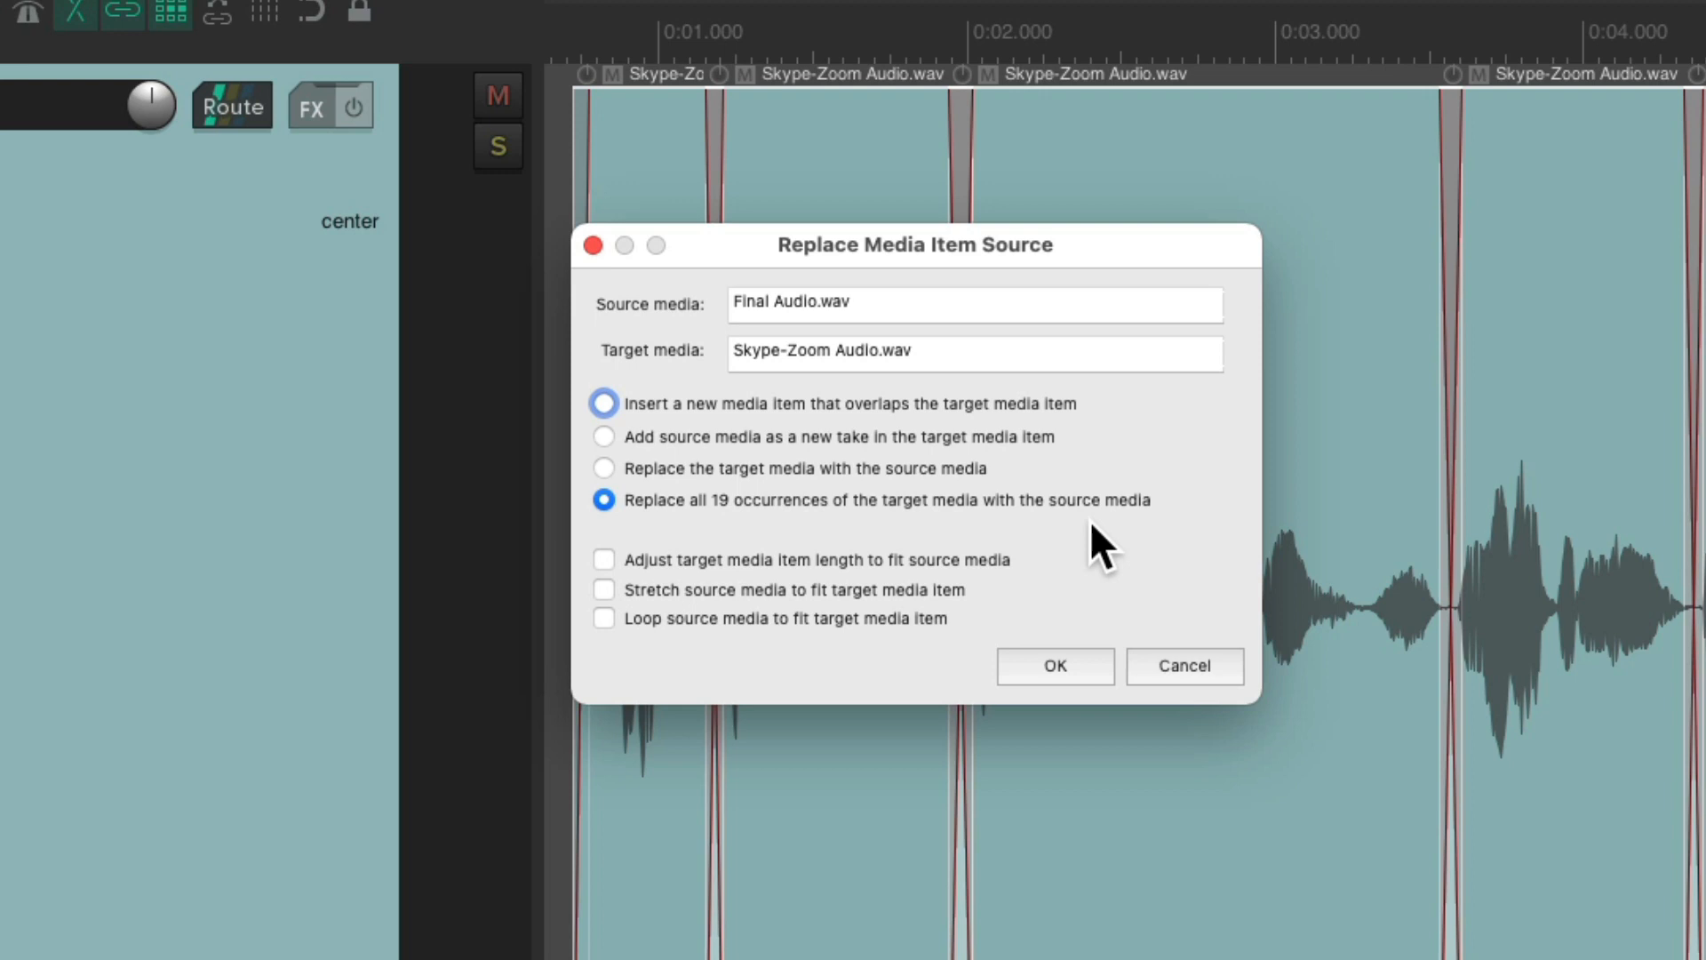
click(1050, 667)
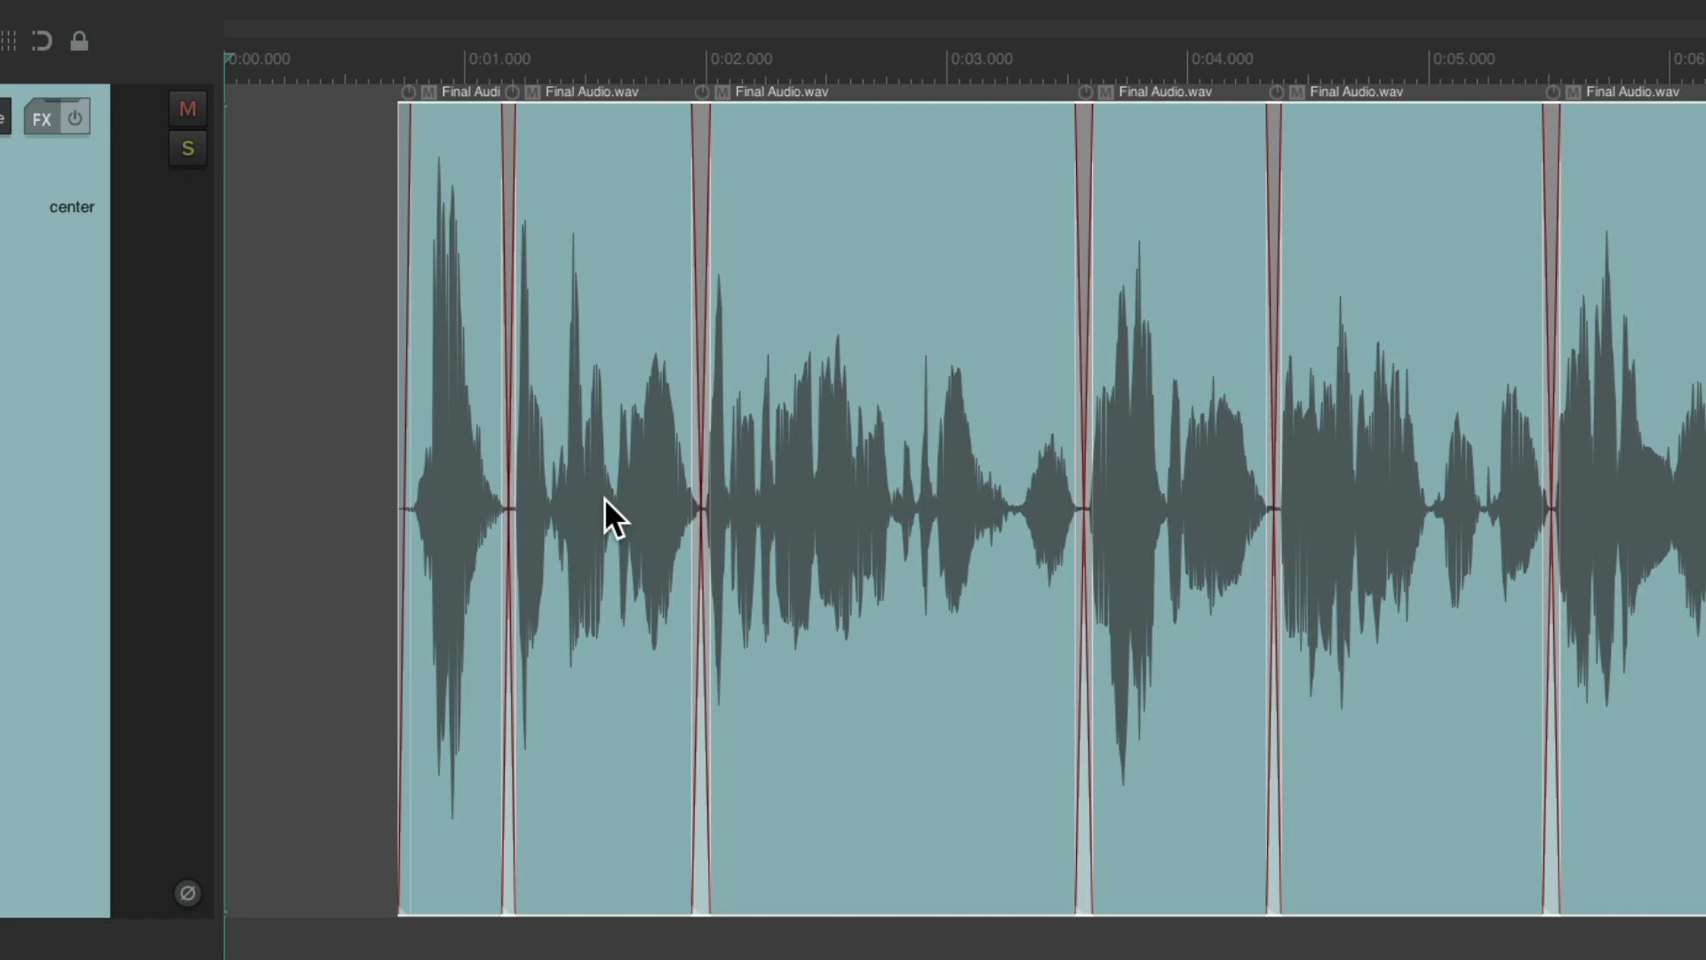
mouse_move(590, 487)
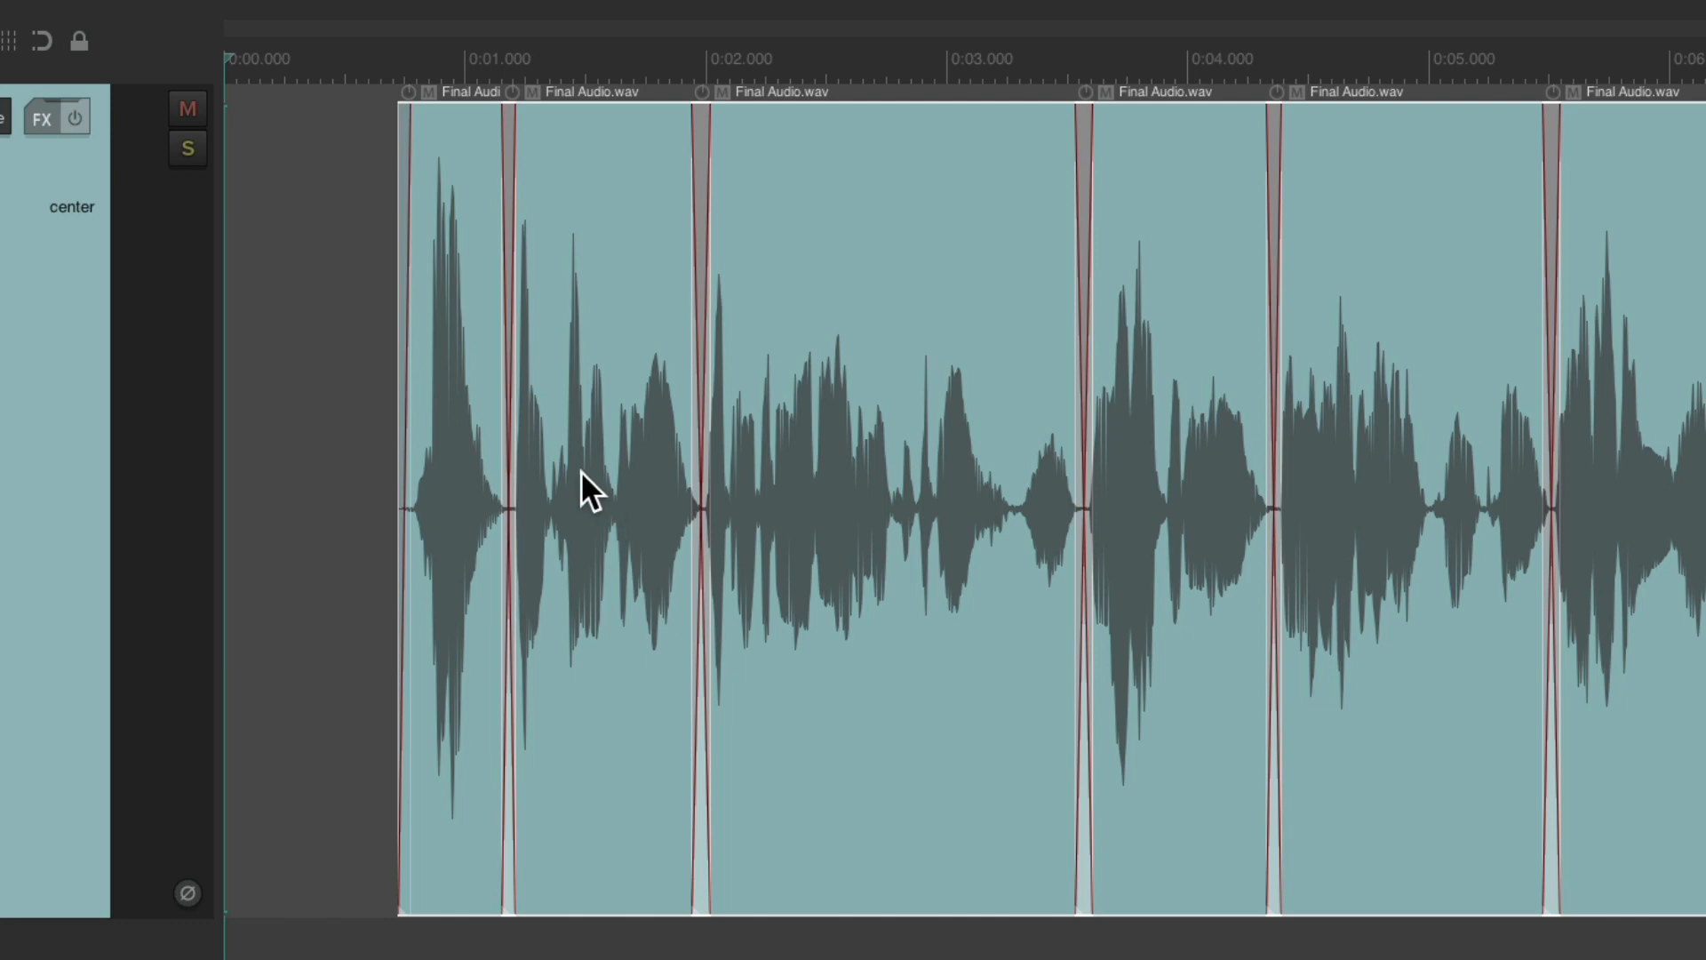